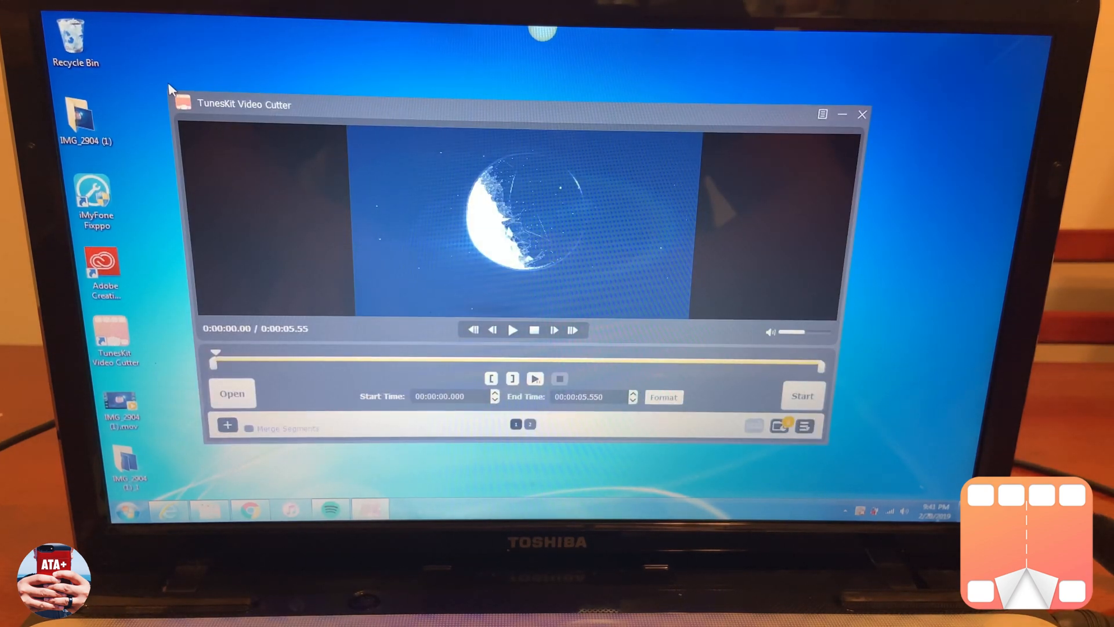
# Send the duplicate IMG_2904 desktop file to the Recycle Bin
pyautogui.moveTo(245, 105); pyautogui.dragTo(202, 57)
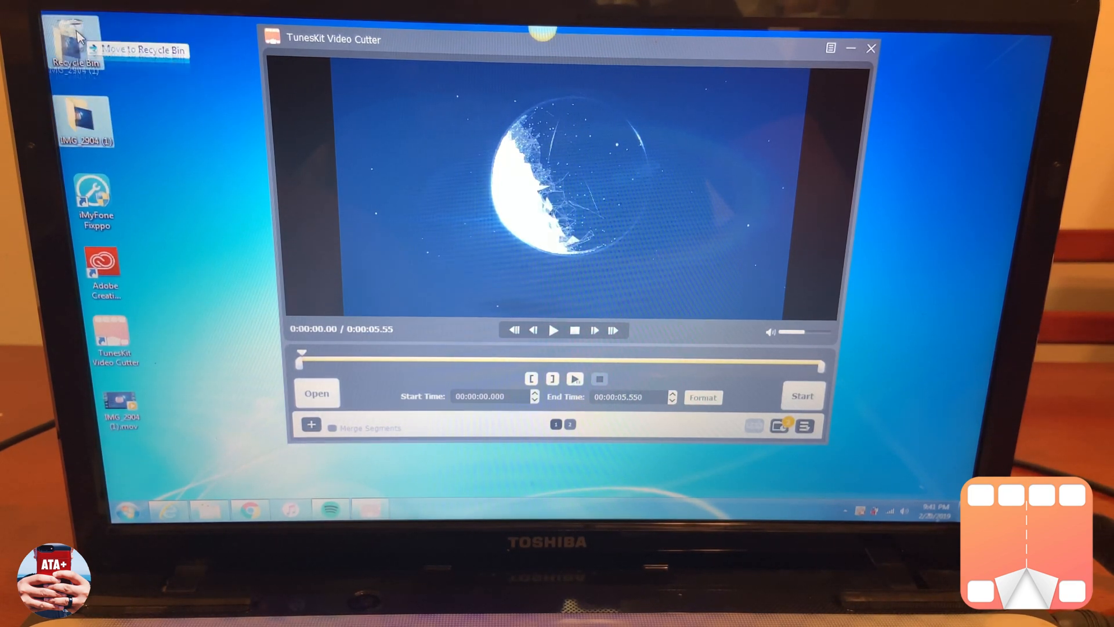
pyautogui.moveTo(338, 305)
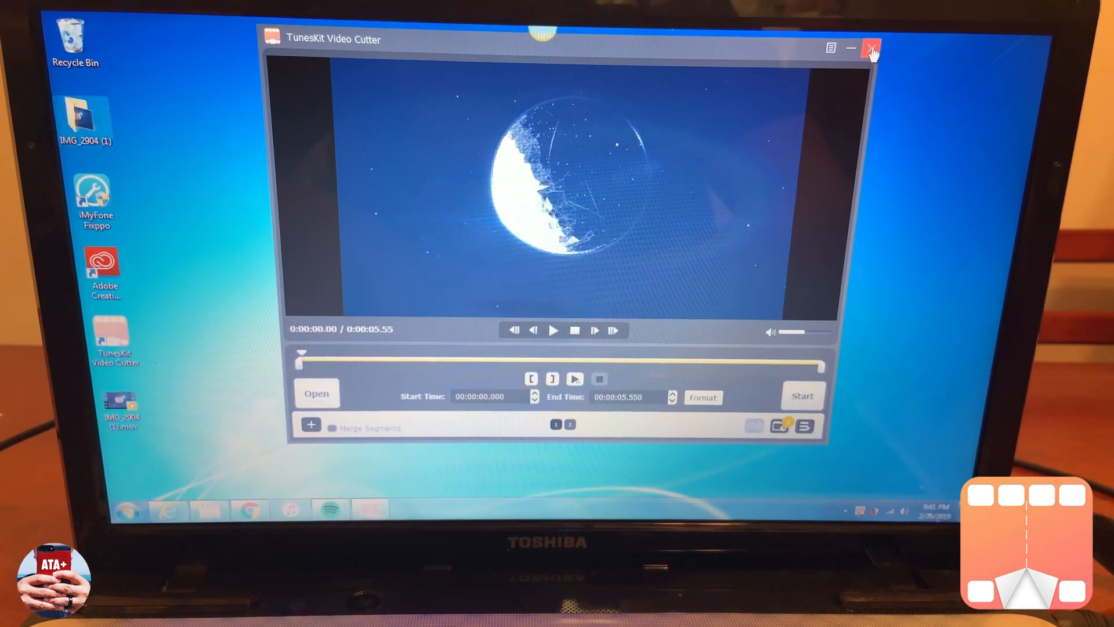
# Exit and relaunch the video cutter, declining automatic update checks
pyautogui.click(871, 48)
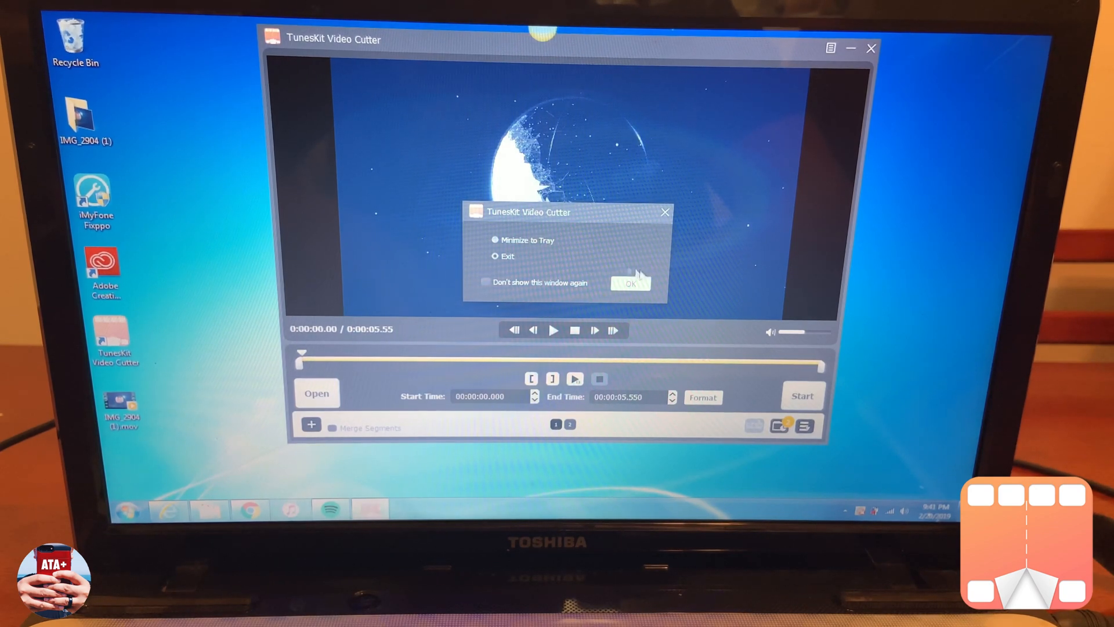
pyautogui.click(629, 283)
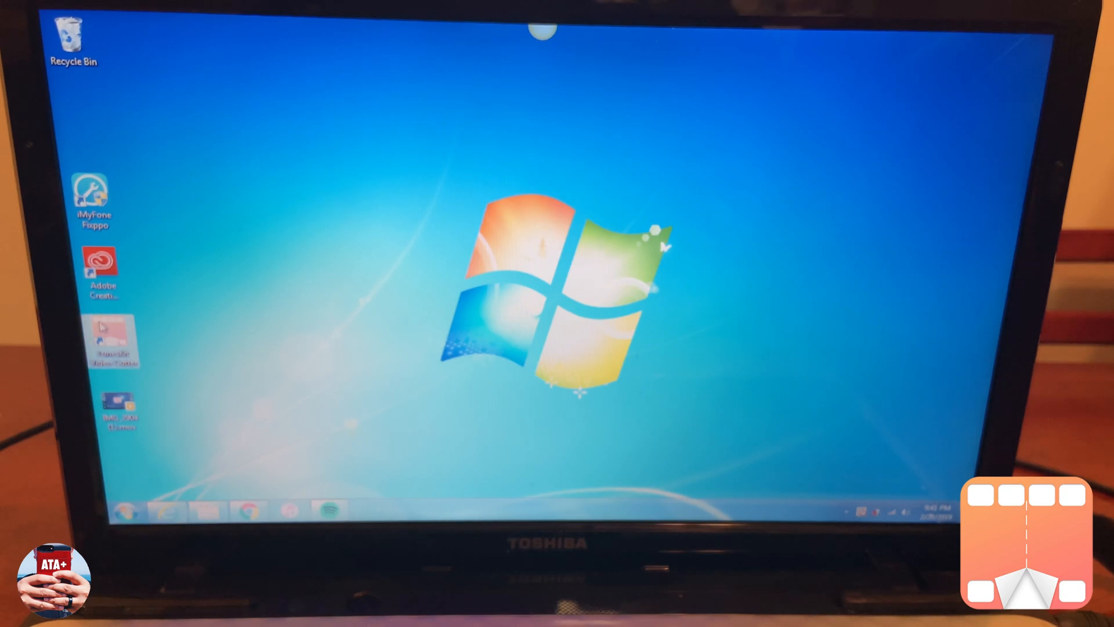
pyautogui.doubleClick(116, 344)
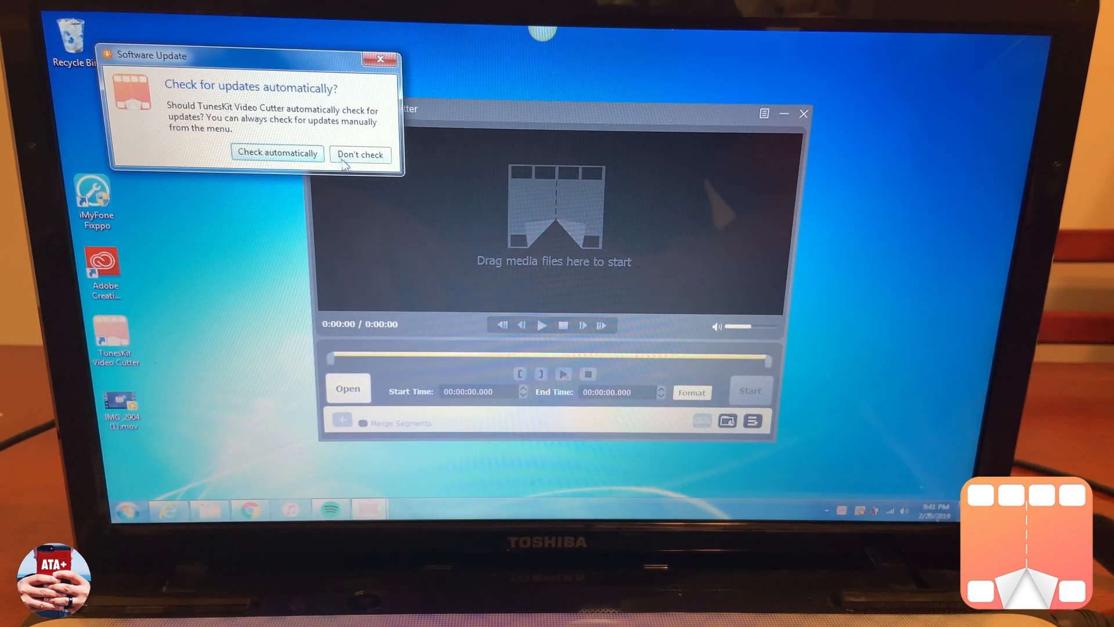
pyautogui.click(359, 154)
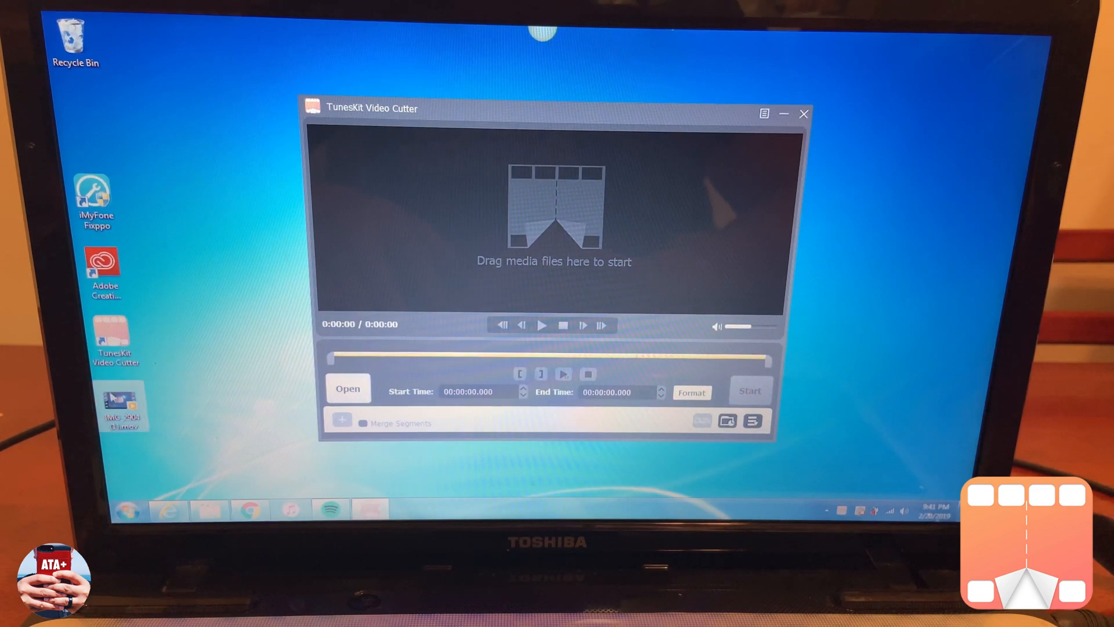
# Load the ten-second IMG_2904.mov video into the cutter by dragging it in
pyautogui.moveTo(120, 409); pyautogui.dragTo(214, 274)
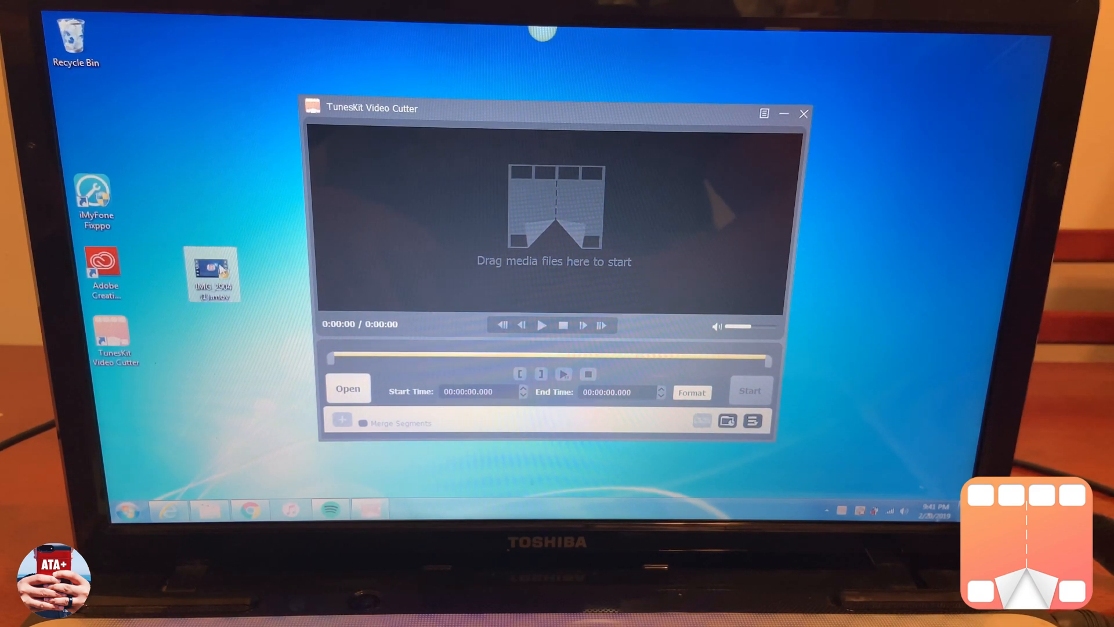
pyautogui.moveTo(211, 276); pyautogui.dragTo(554, 214)
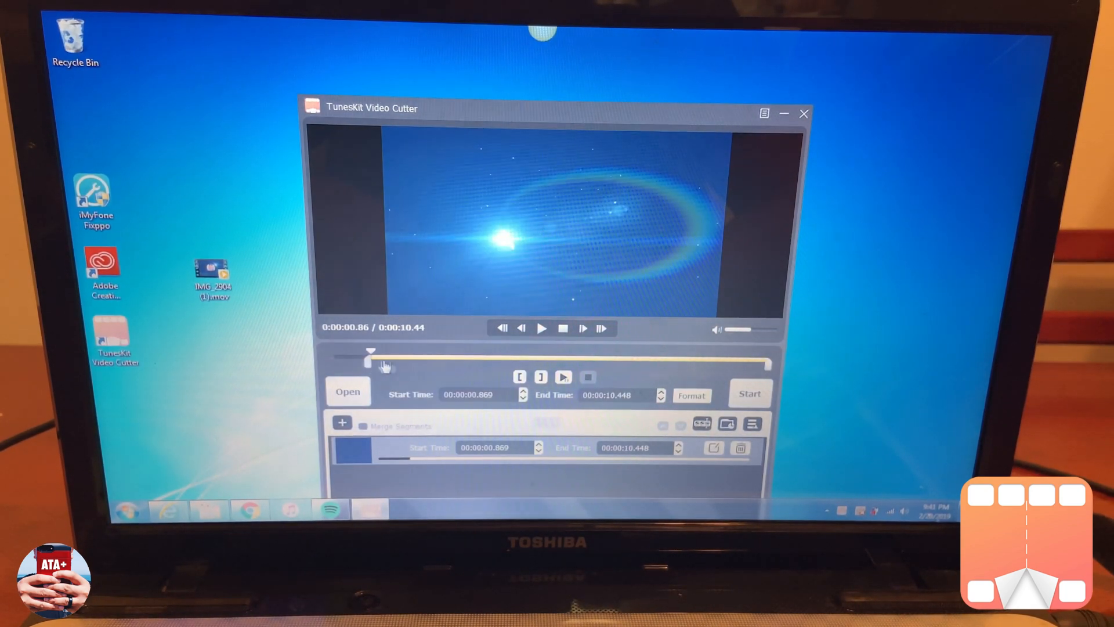
# Trim the kept range to roughly 2.2 to 7.3 seconds on the timeline
pyautogui.moveTo(369, 353); pyautogui.dragTo(426, 353)
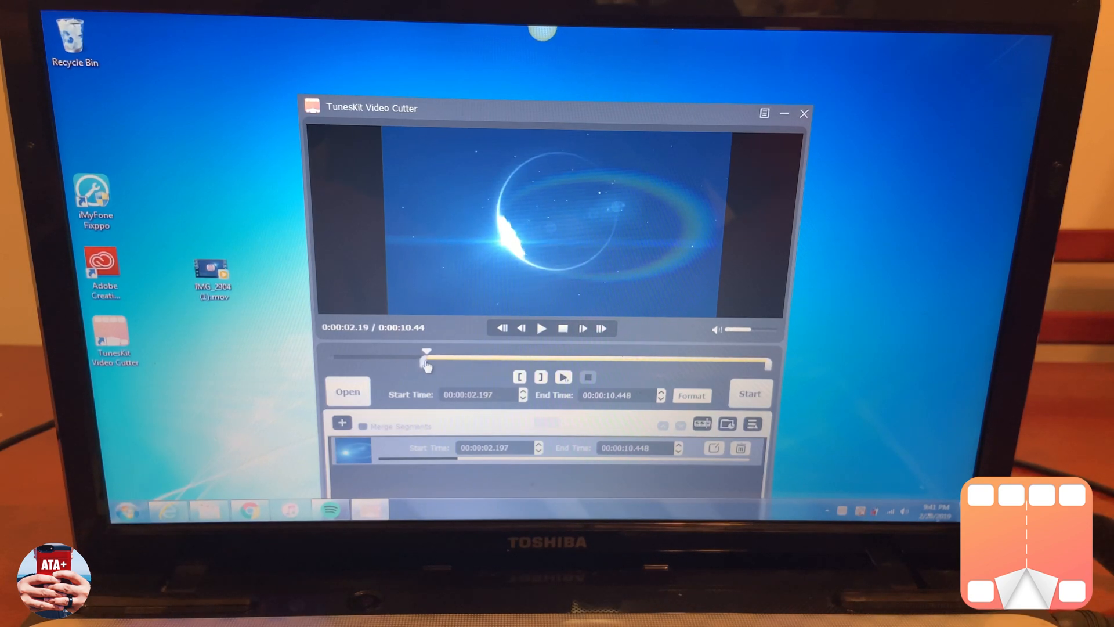
pyautogui.moveTo(426, 352); pyautogui.dragTo(763, 352)
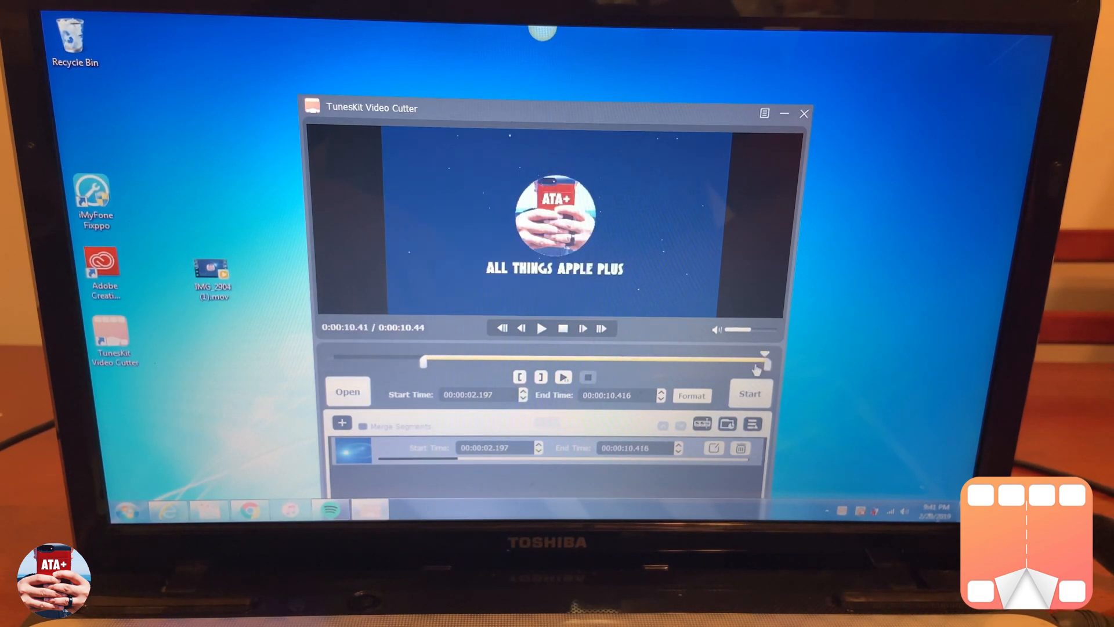
pyautogui.moveTo(763, 355); pyautogui.dragTo(693, 355)
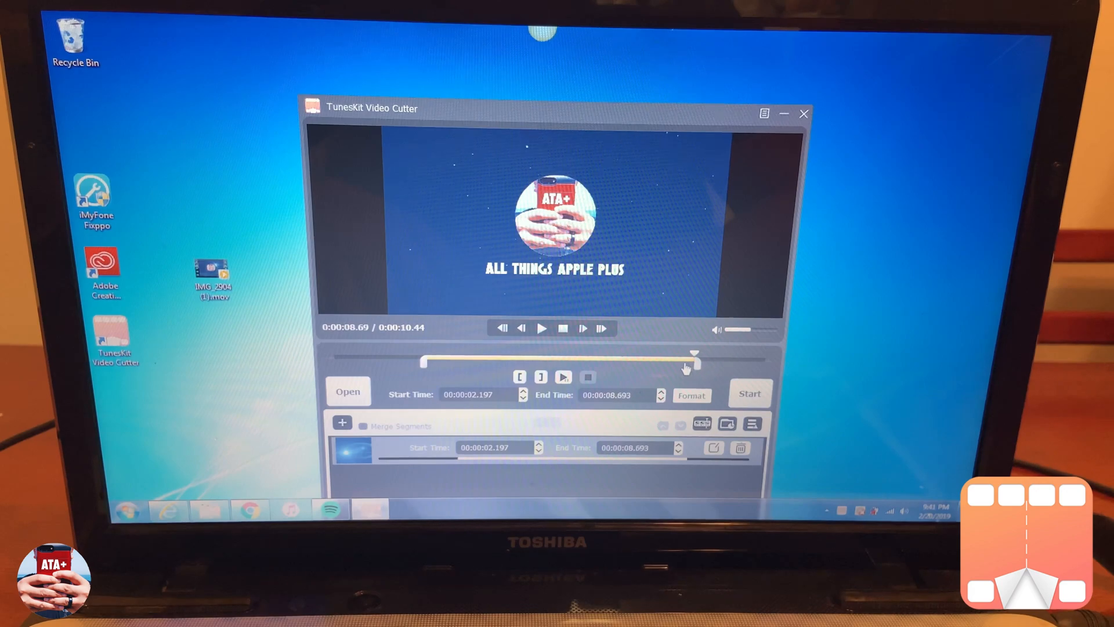
pyautogui.moveTo(693, 362); pyautogui.dragTo(638, 362)
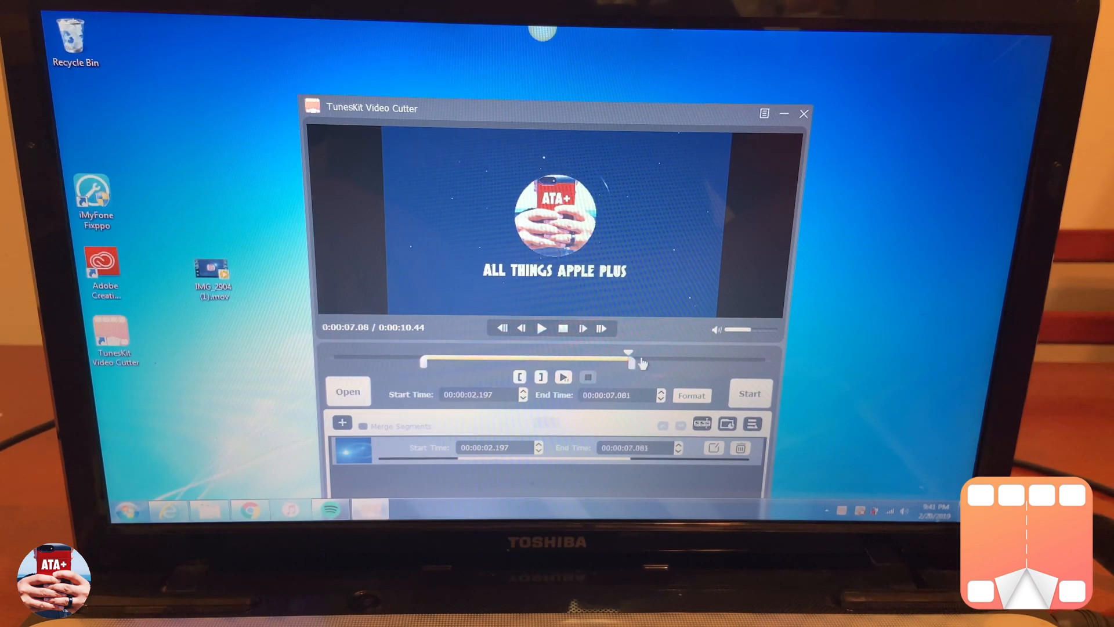
pyautogui.click(540, 328)
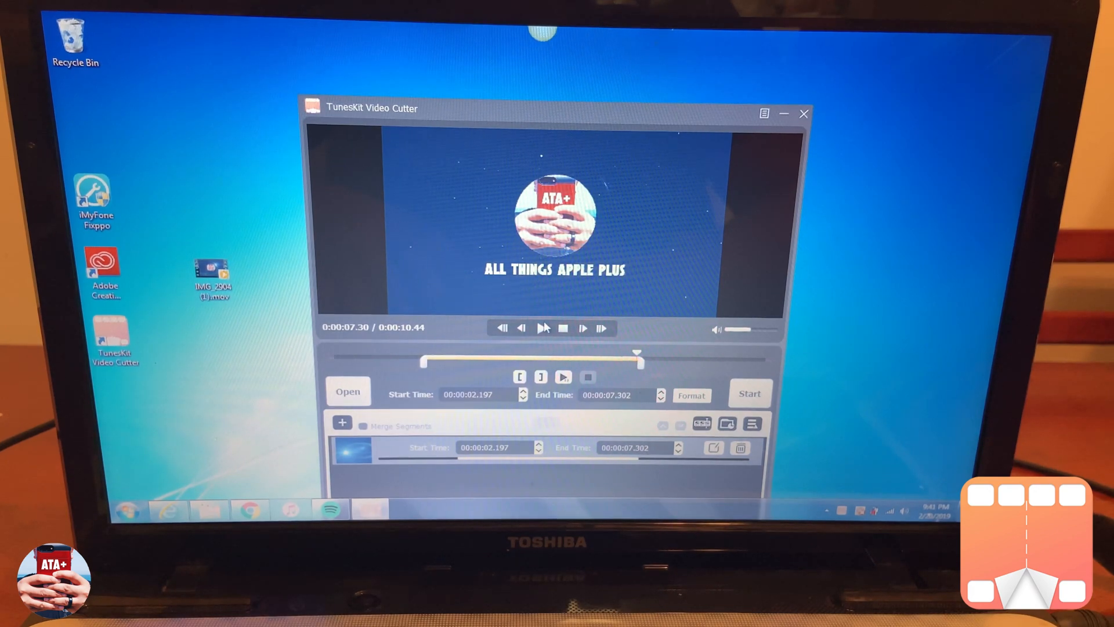
# Preview the trimmed clip, stopping and replaying it from the start
pyautogui.click(542, 327)
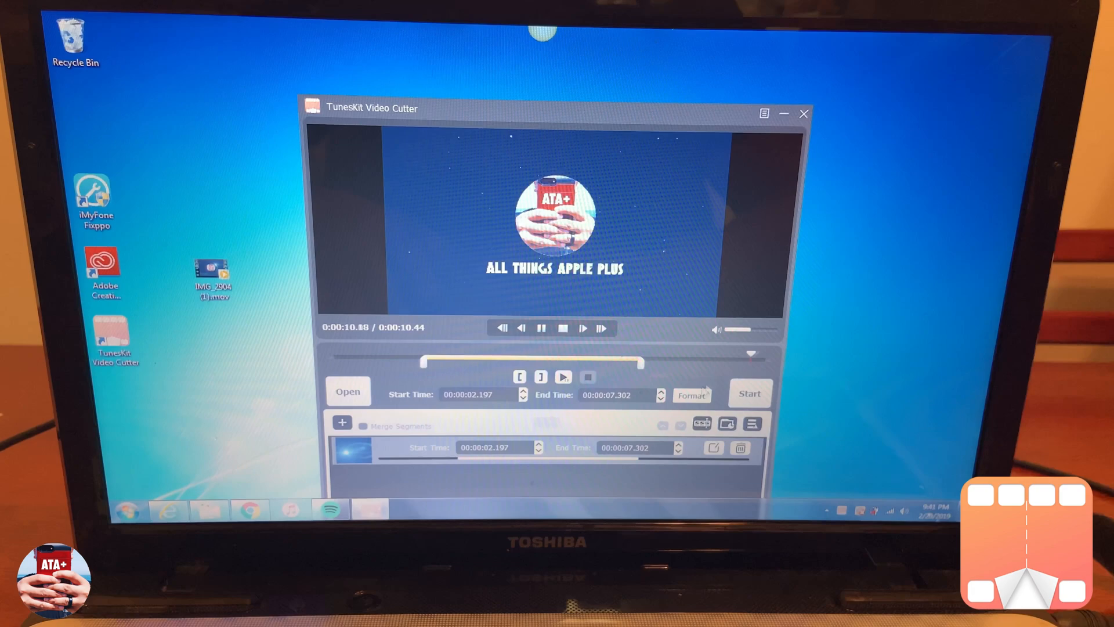
pyautogui.click(561, 328)
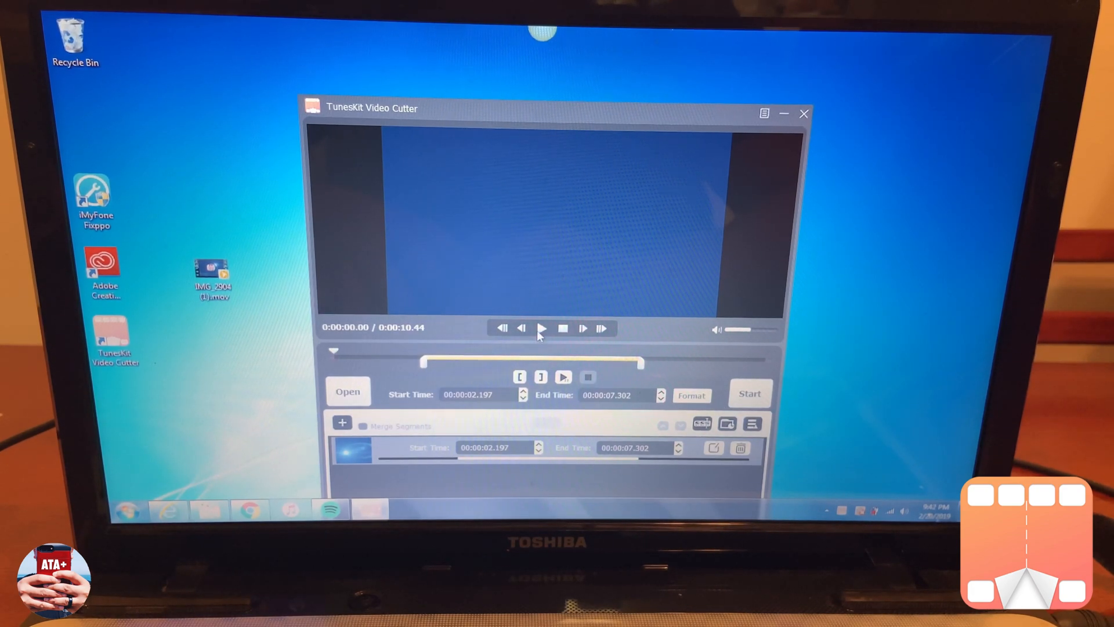
pyautogui.click(542, 327)
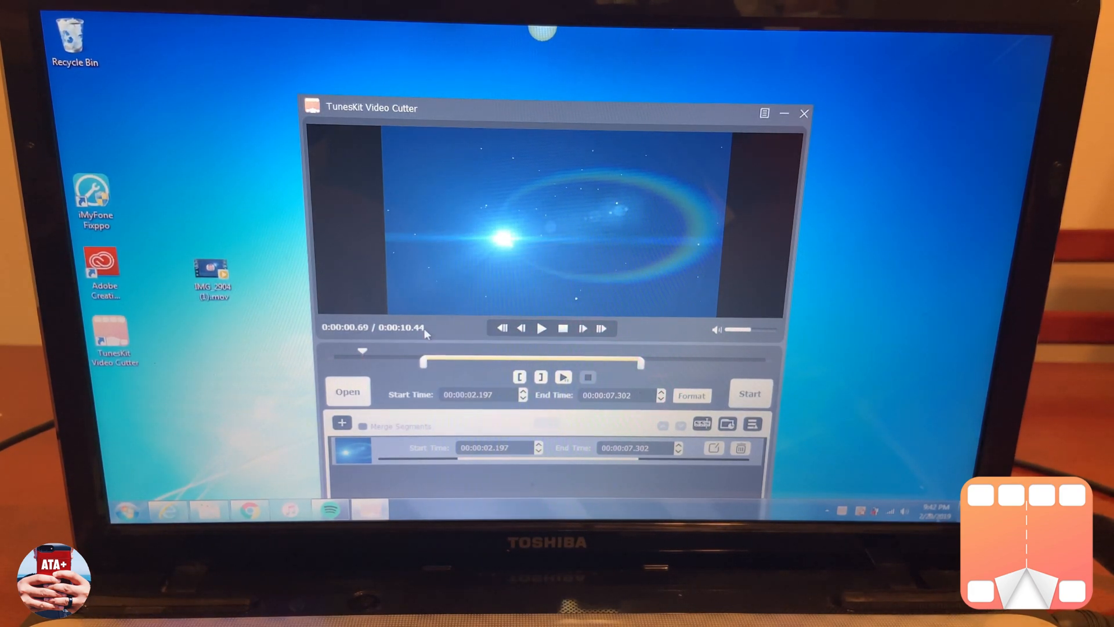
pyautogui.moveTo(362, 360); pyautogui.dragTo(421, 359)
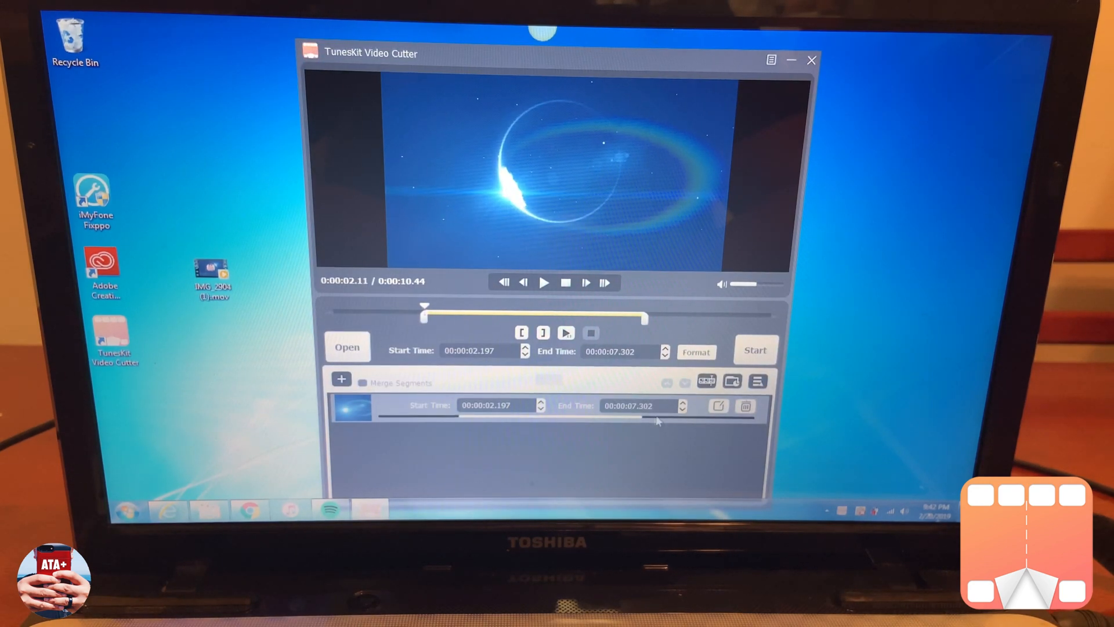
# Reset the trim, then set the kept clip to 2.023 – 7.350 seconds
pyautogui.click(745, 406)
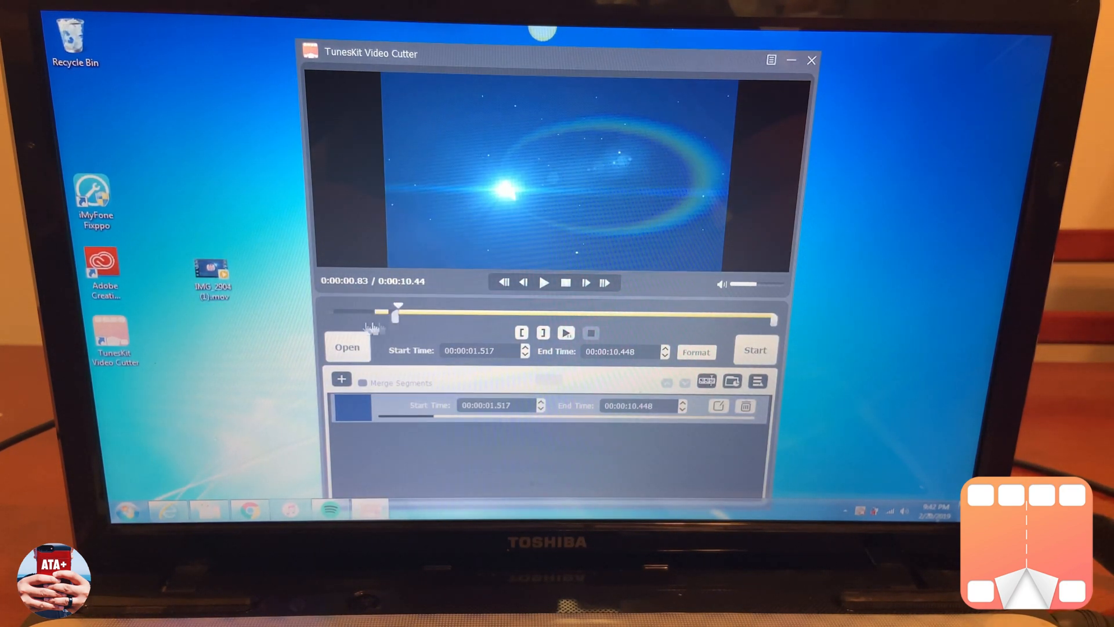
pyautogui.moveTo(398, 309); pyautogui.dragTo(411, 312)
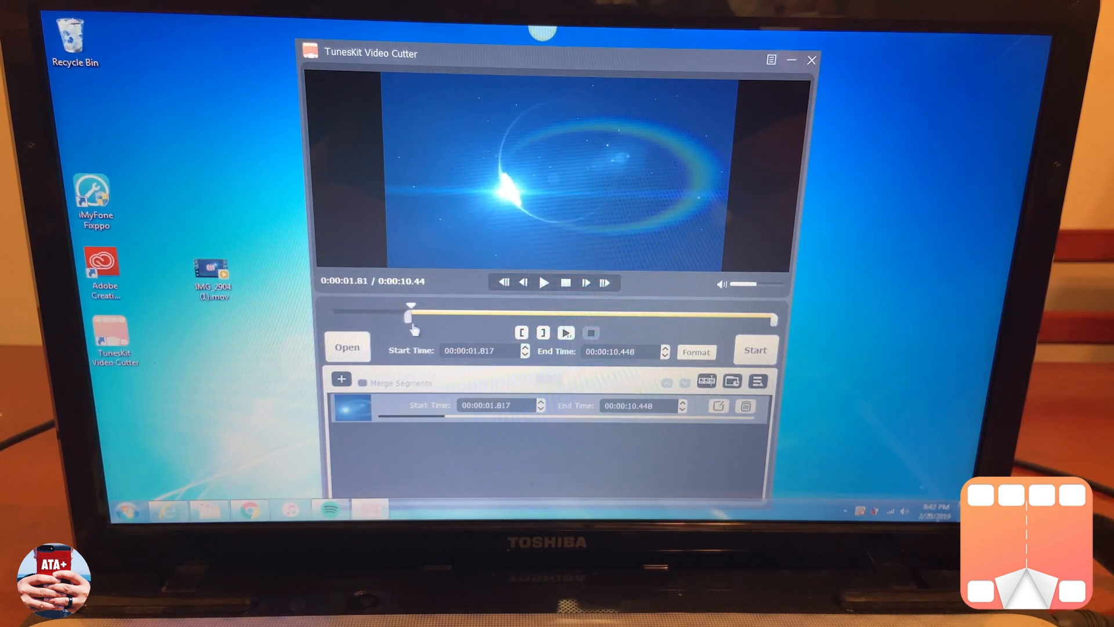
pyautogui.moveTo(410, 311); pyautogui.dragTo(426, 311)
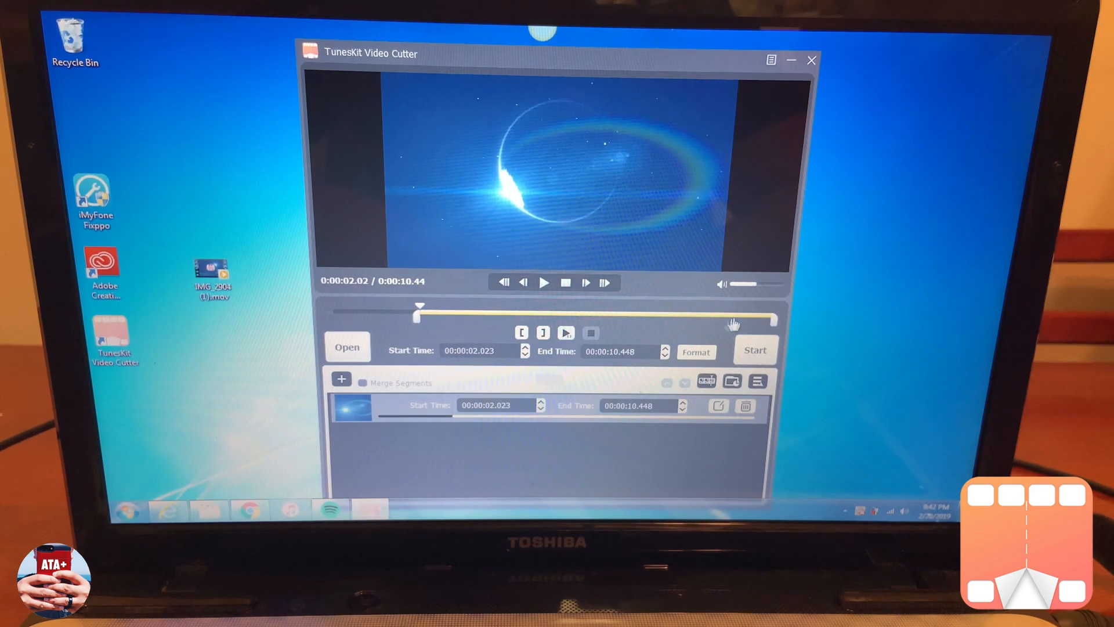
pyautogui.moveTo(771, 320); pyautogui.dragTo(724, 311)
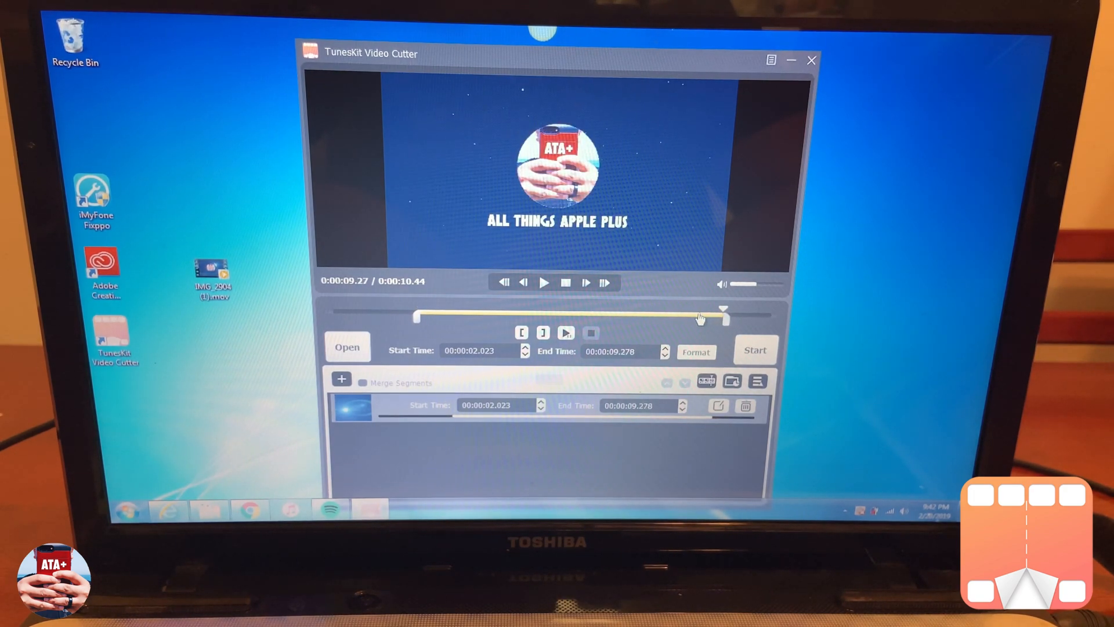
pyautogui.moveTo(723, 310); pyautogui.dragTo(625, 309)
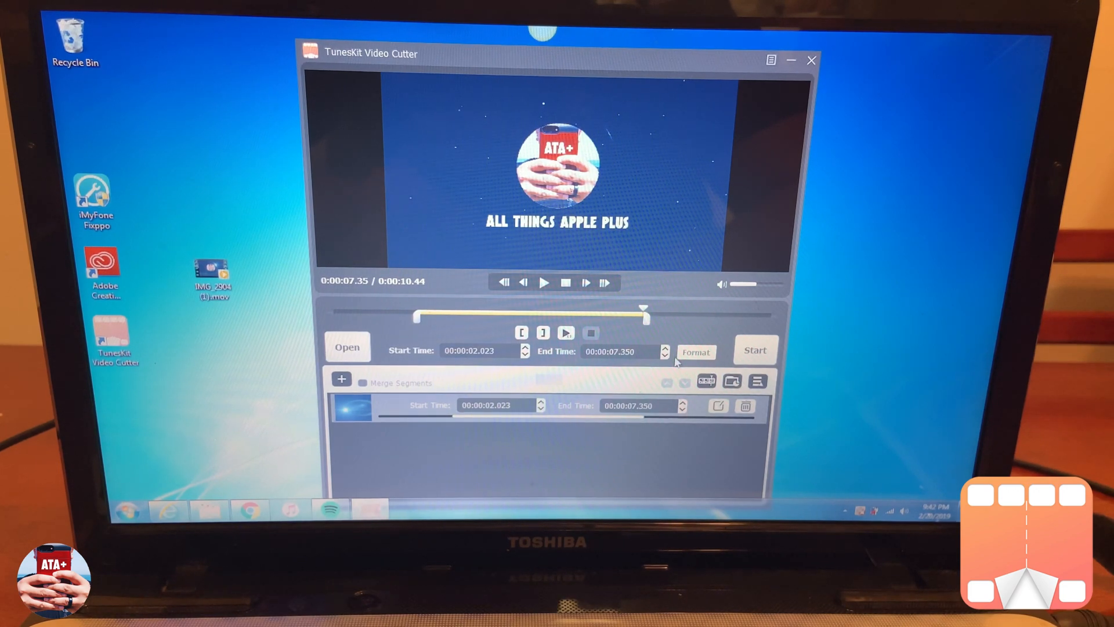
# Export the trimmed segment, producing IMG_2904 (1)_1.mov in the output folder
pyautogui.click(696, 352)
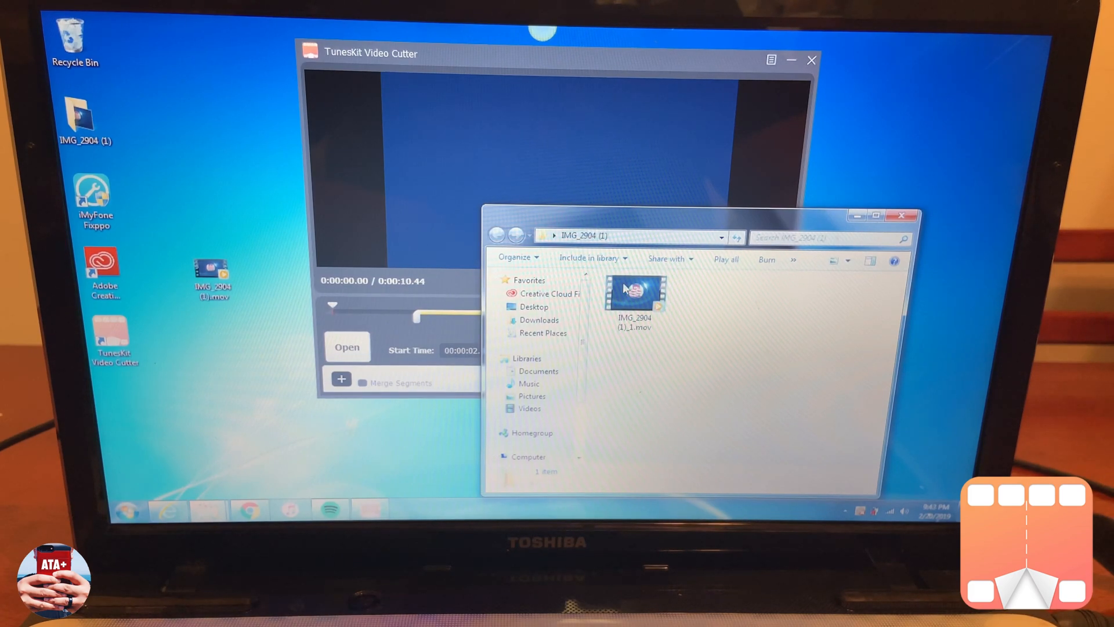
# Load the exported IMG_2904 (1)_1.mov in the cutter and open its editing window
pyautogui.doubleClick(635, 291)
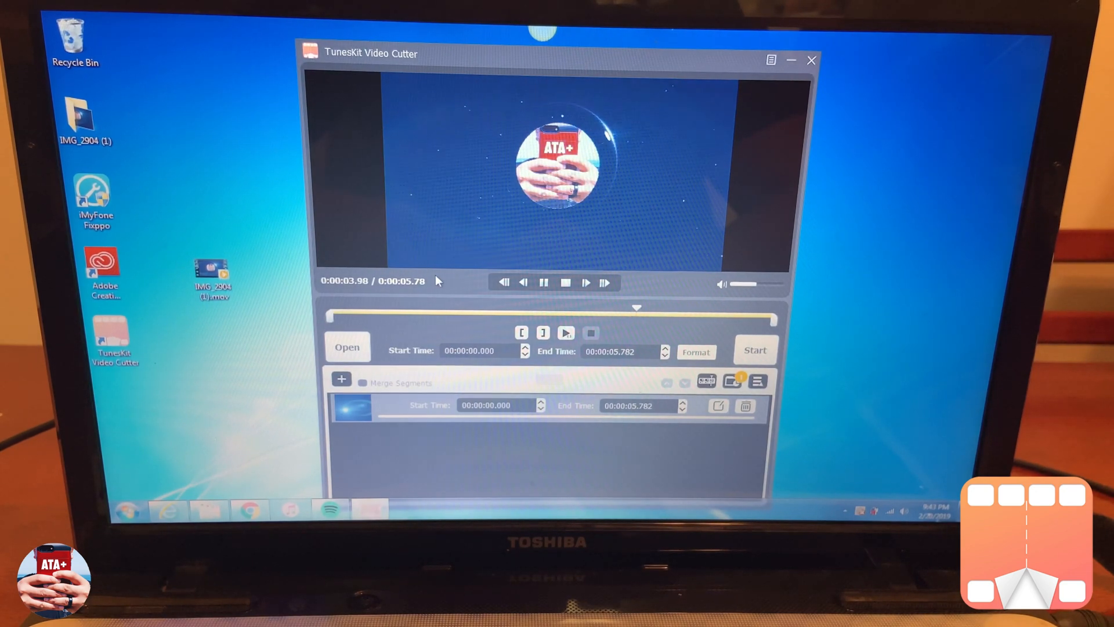
pyautogui.click(565, 282)
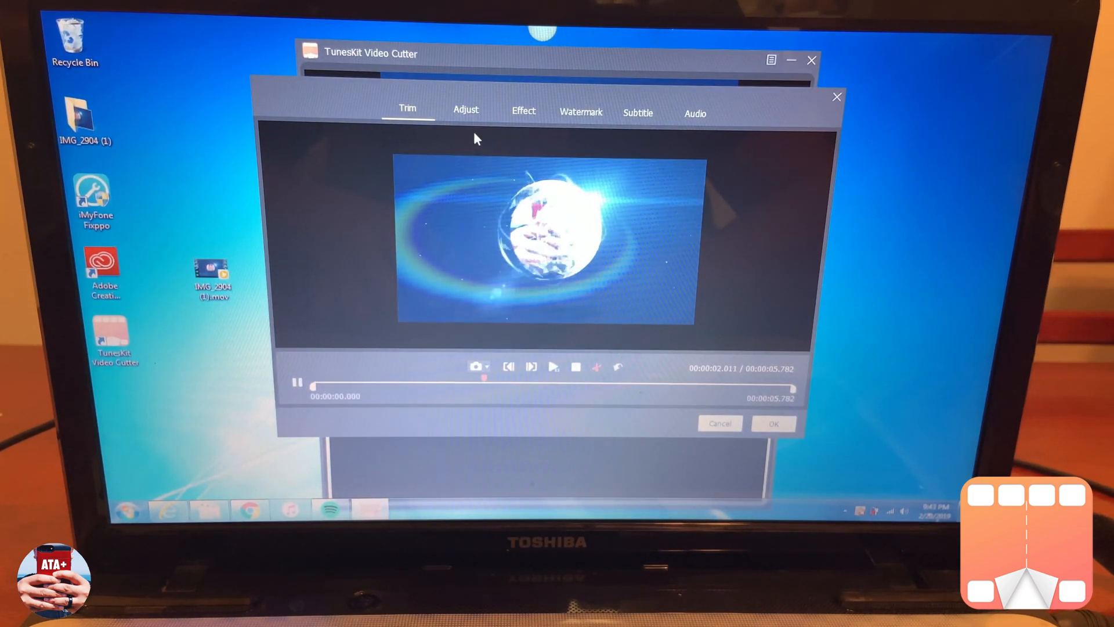
# On Adjust, shrink the crop box then widen it back to about 1896 × 988
pyautogui.click(465, 111)
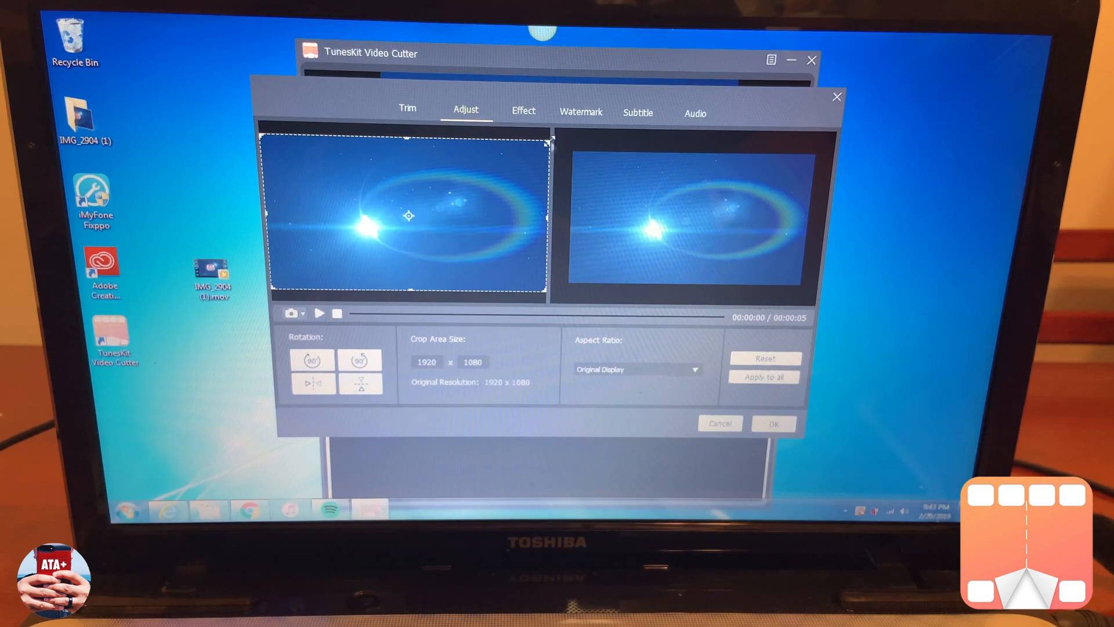
pyautogui.moveTo(543, 141); pyautogui.dragTo(486, 295)
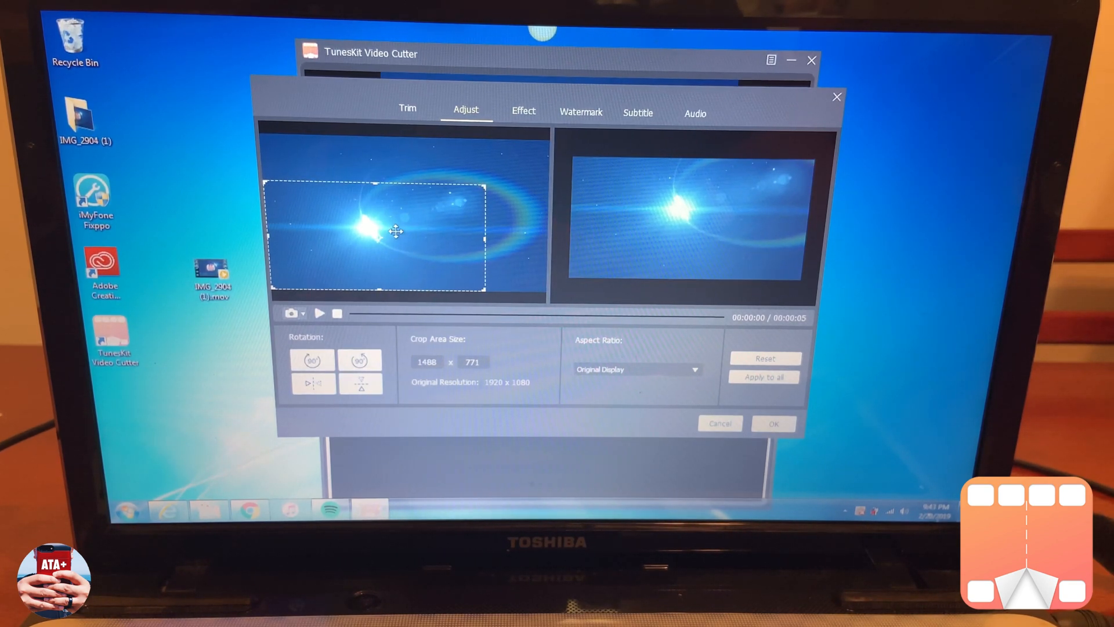
pyautogui.moveTo(394, 233); pyautogui.dragTo(426, 210)
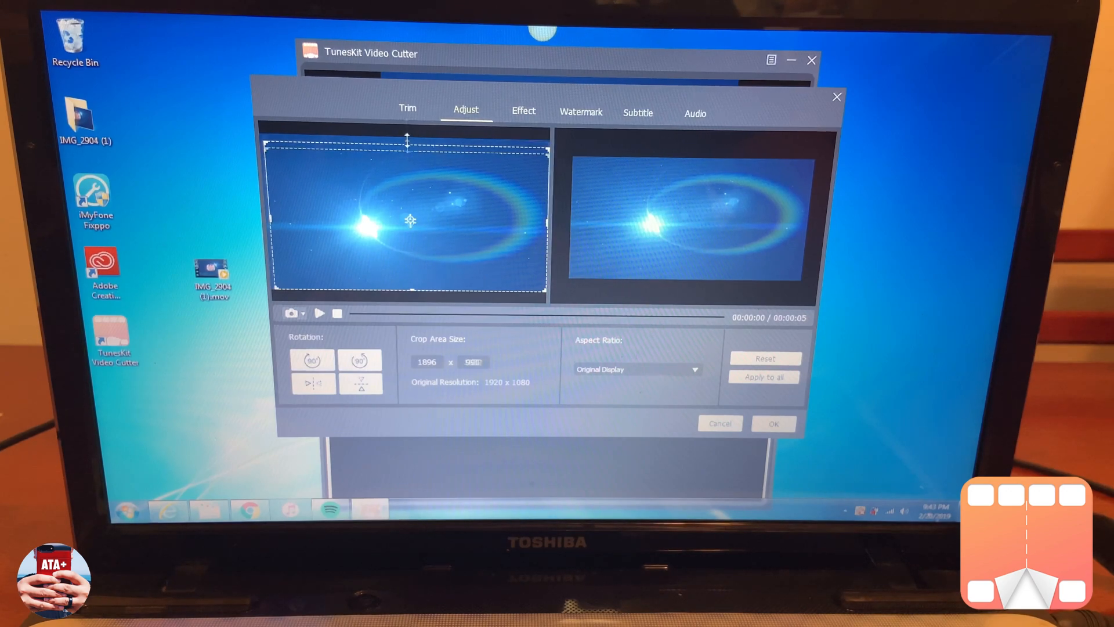
pyautogui.click(523, 112)
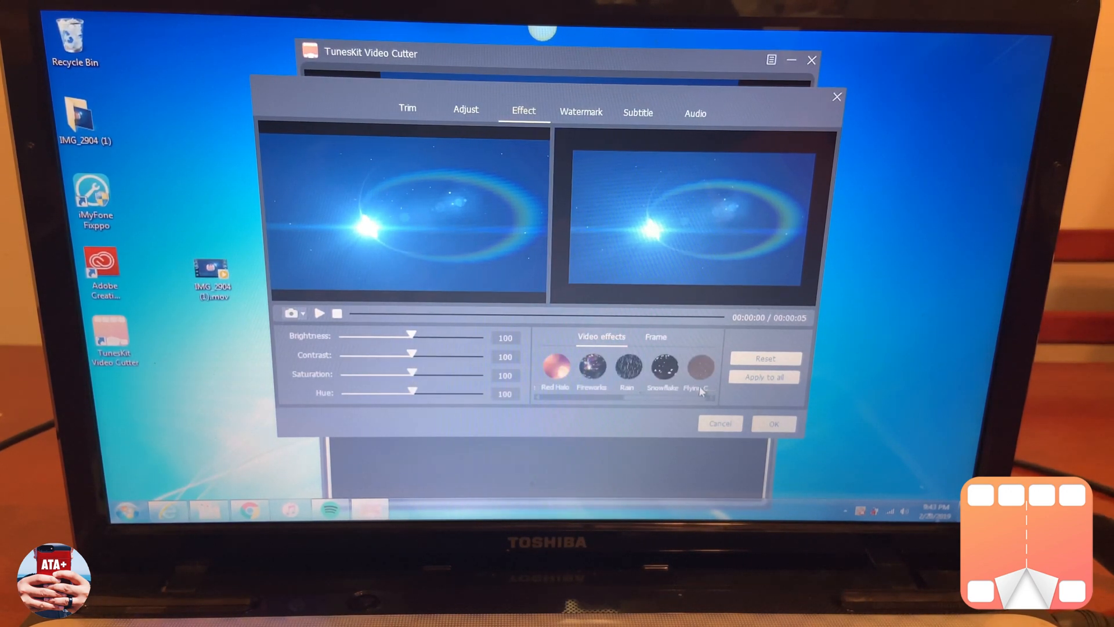
# Try the Rain and Red Halo effects, apply Fireworks, and play the clip to preview it
pyautogui.click(626, 369)
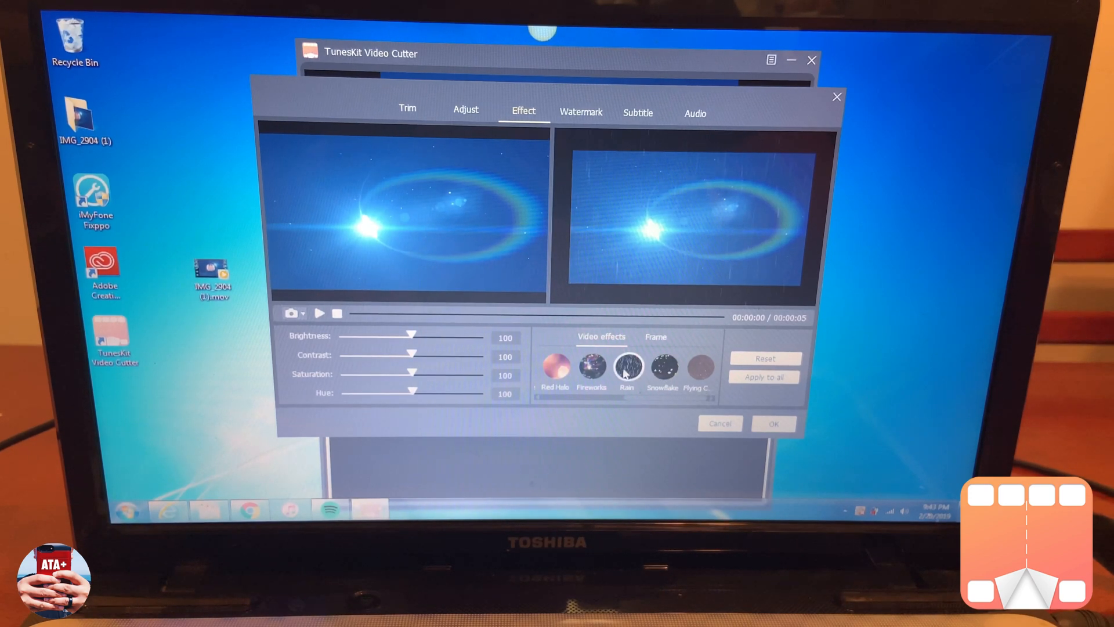
pyautogui.click(592, 365)
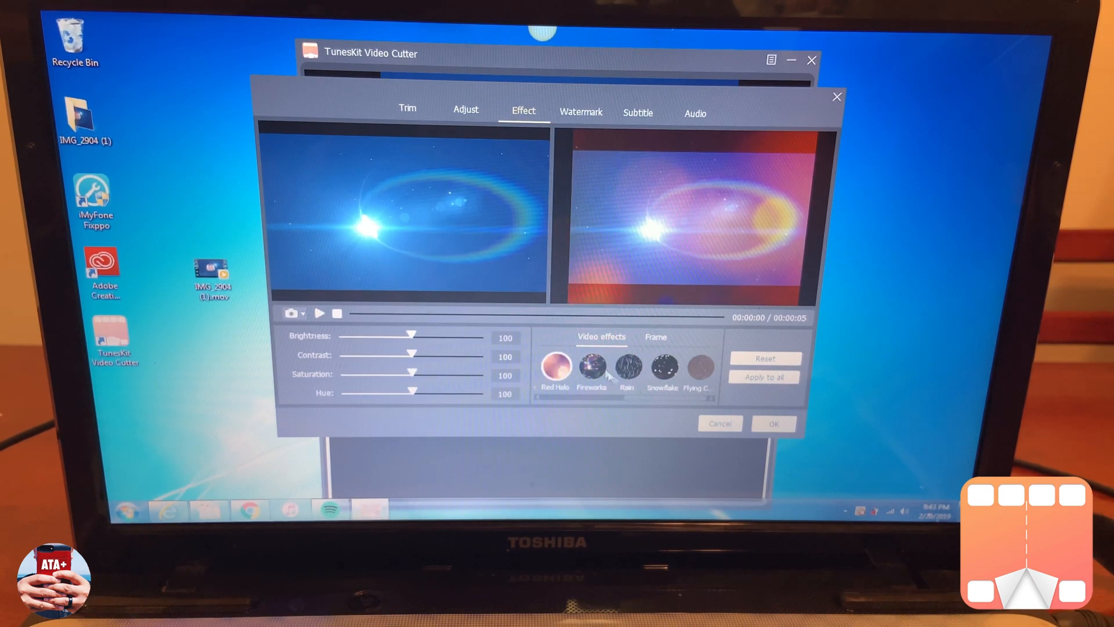
pyautogui.click(593, 365)
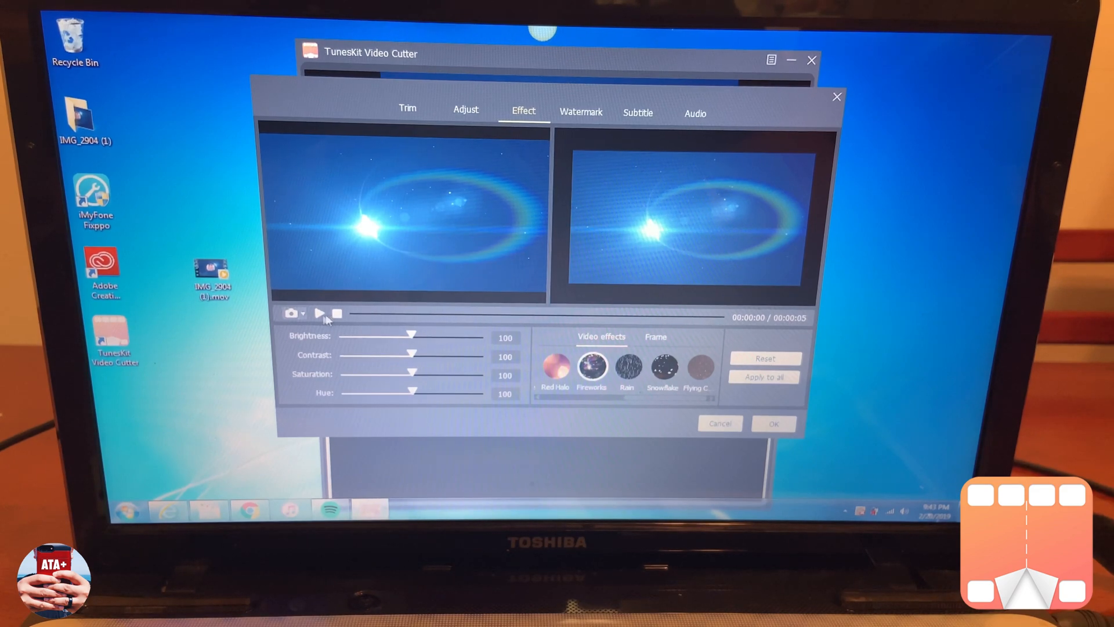
pyautogui.click(320, 313)
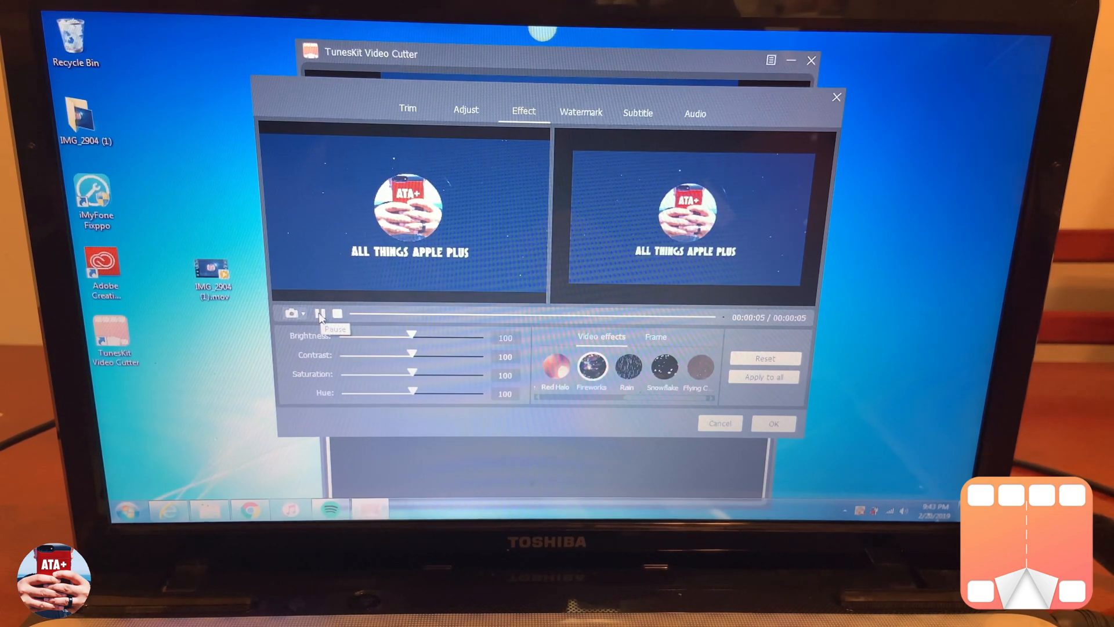
pyautogui.click(580, 113)
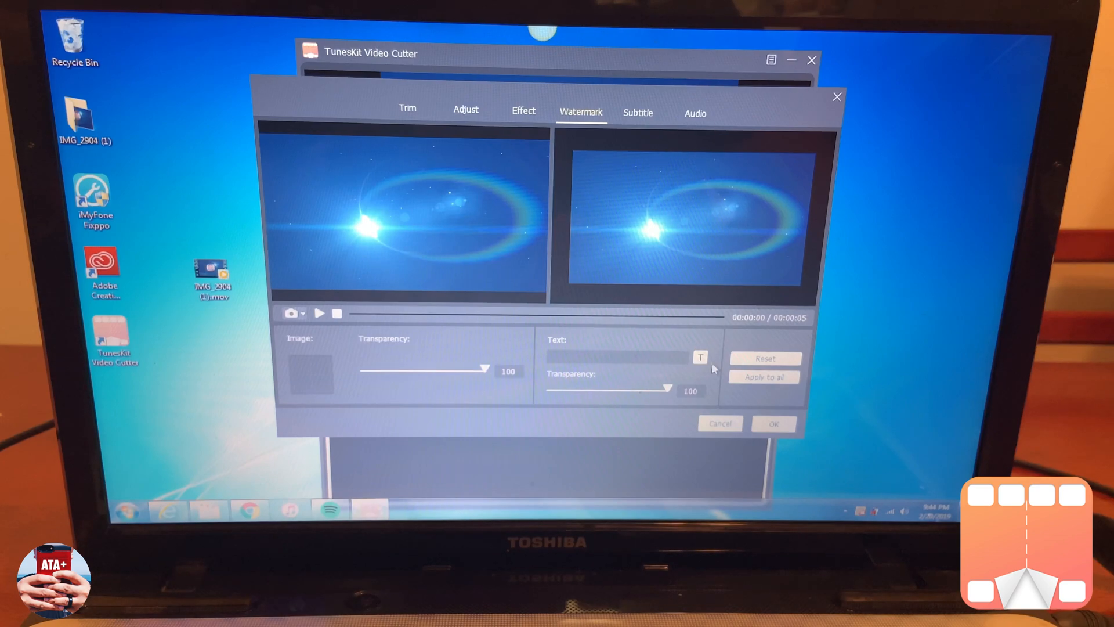
# Enter ATA+ as the text watermark and drag it to the bottom-right corner
pyautogui.click(699, 357)
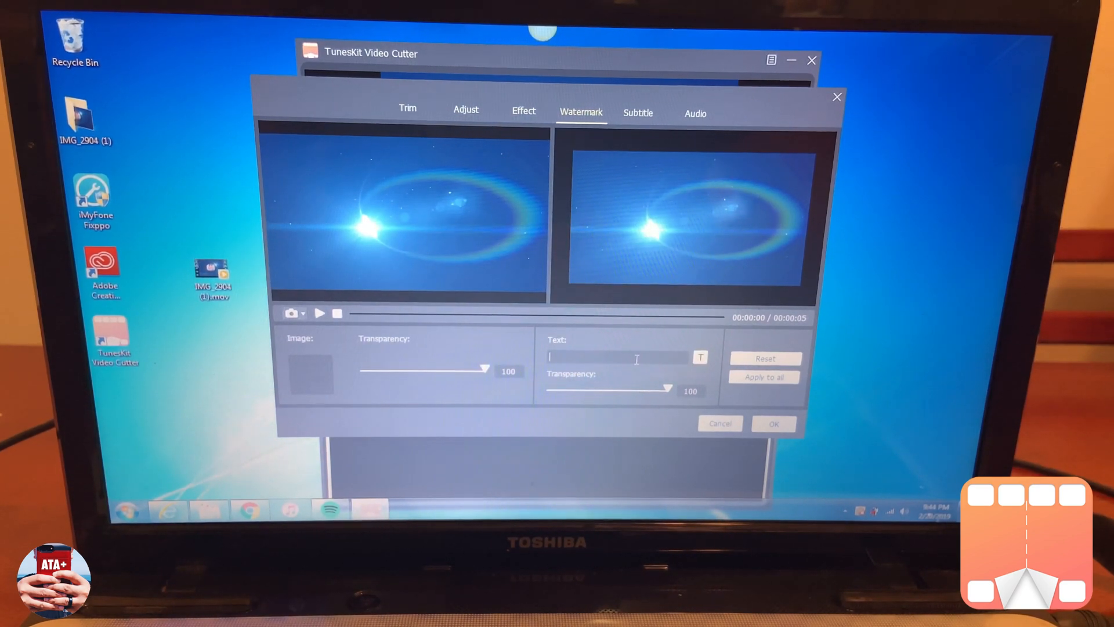
pyautogui.write('ATA+')
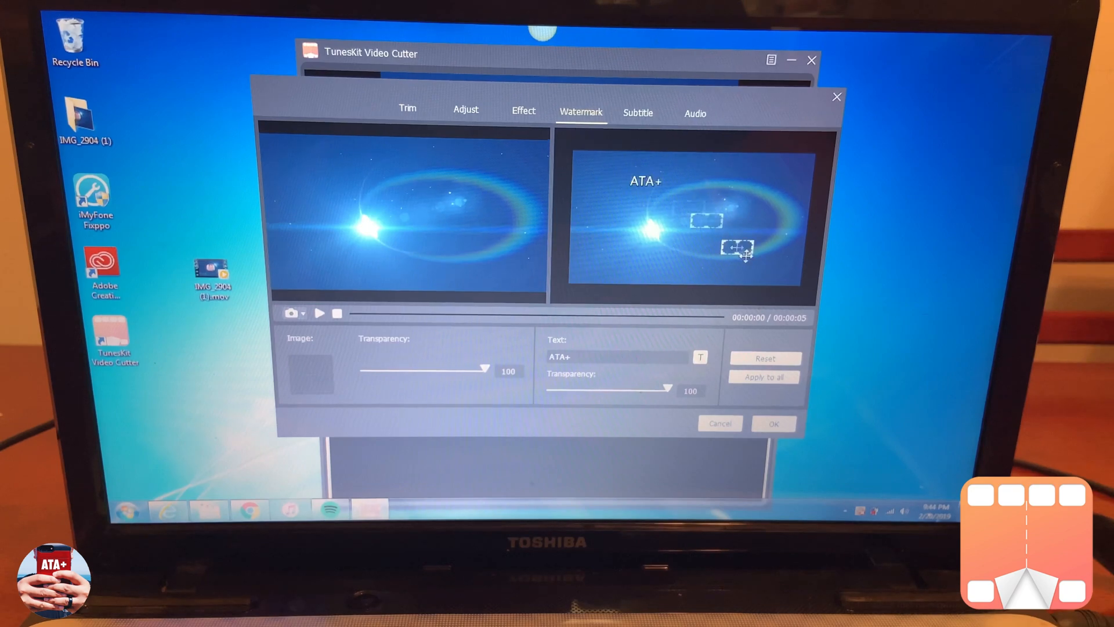
pyautogui.moveTo(736, 248); pyautogui.dragTo(785, 280)
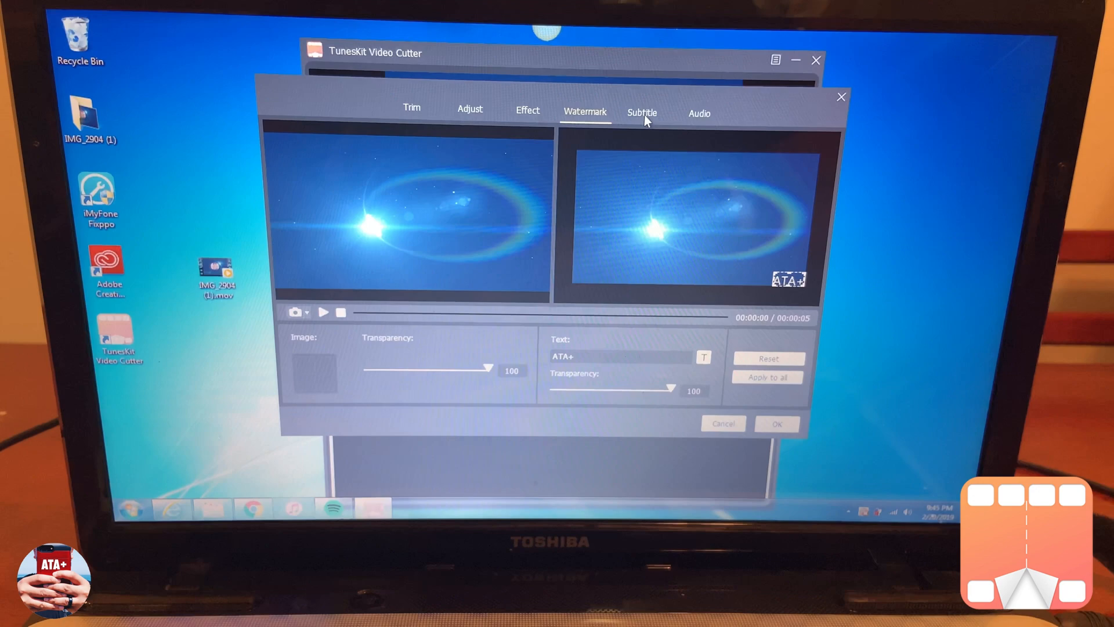
pyautogui.click(698, 113)
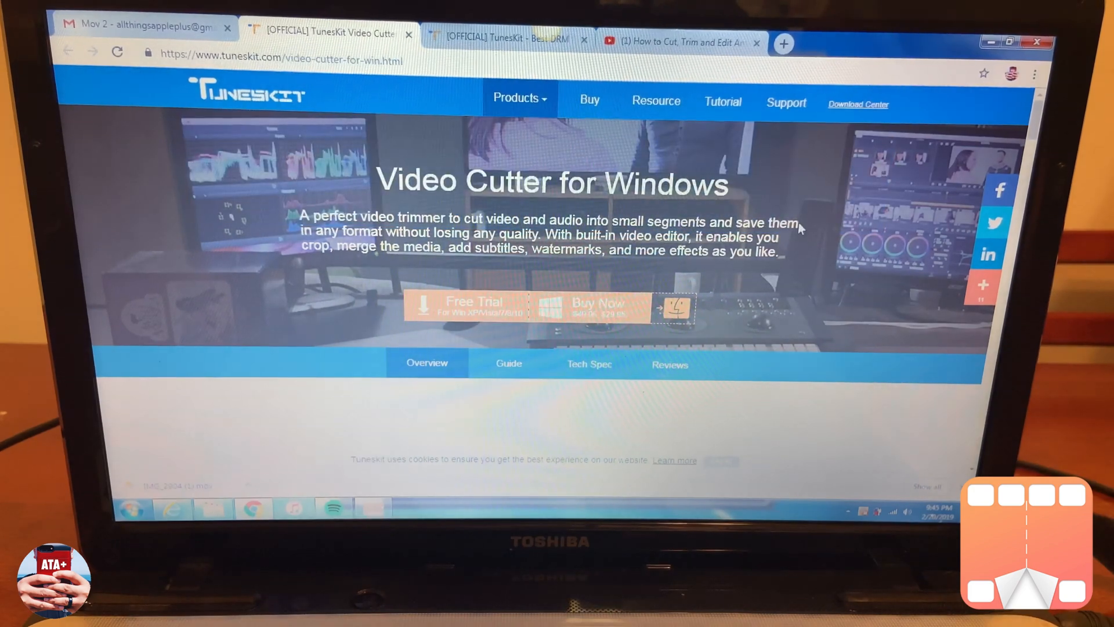
# From the TunesKit home page, go to the Video Cutter product page
pyautogui.click(756, 41)
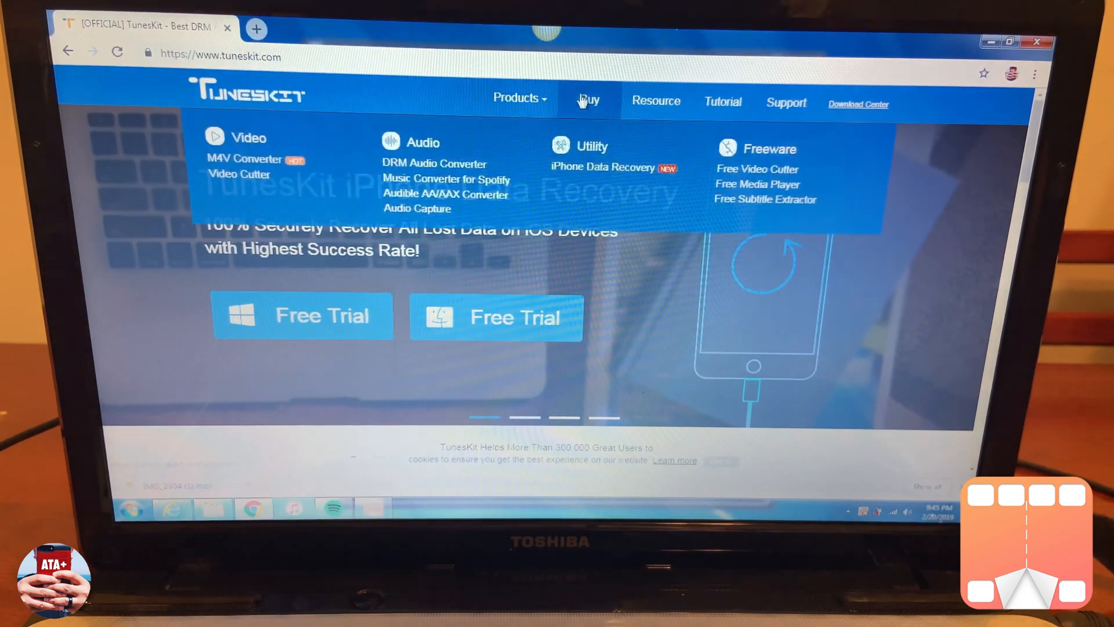
pyautogui.moveTo(239, 174)
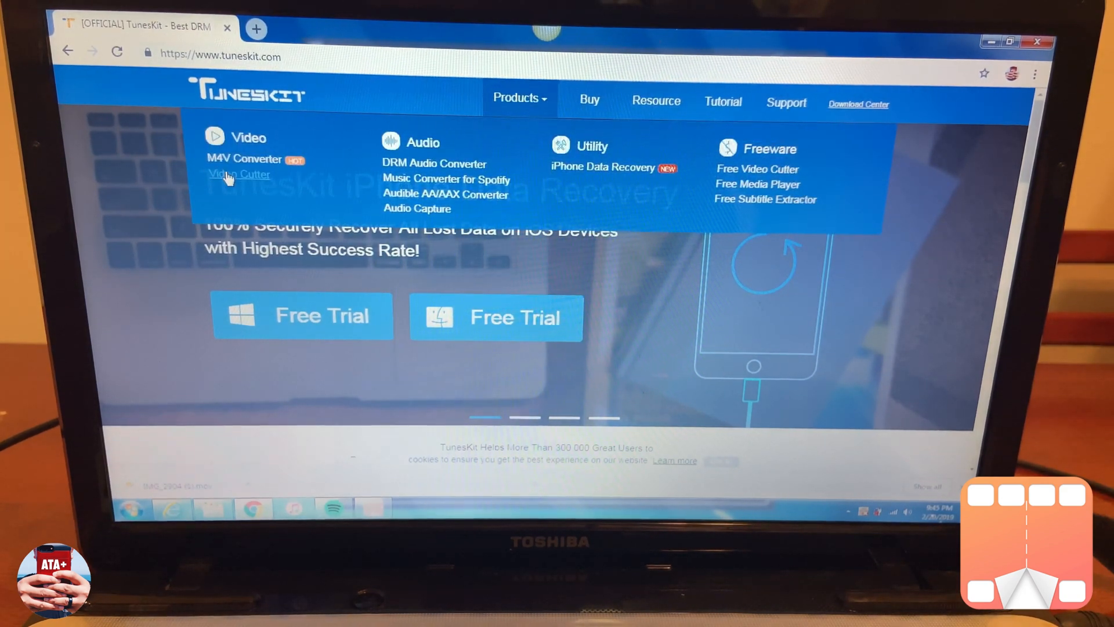
pyautogui.click(238, 174)
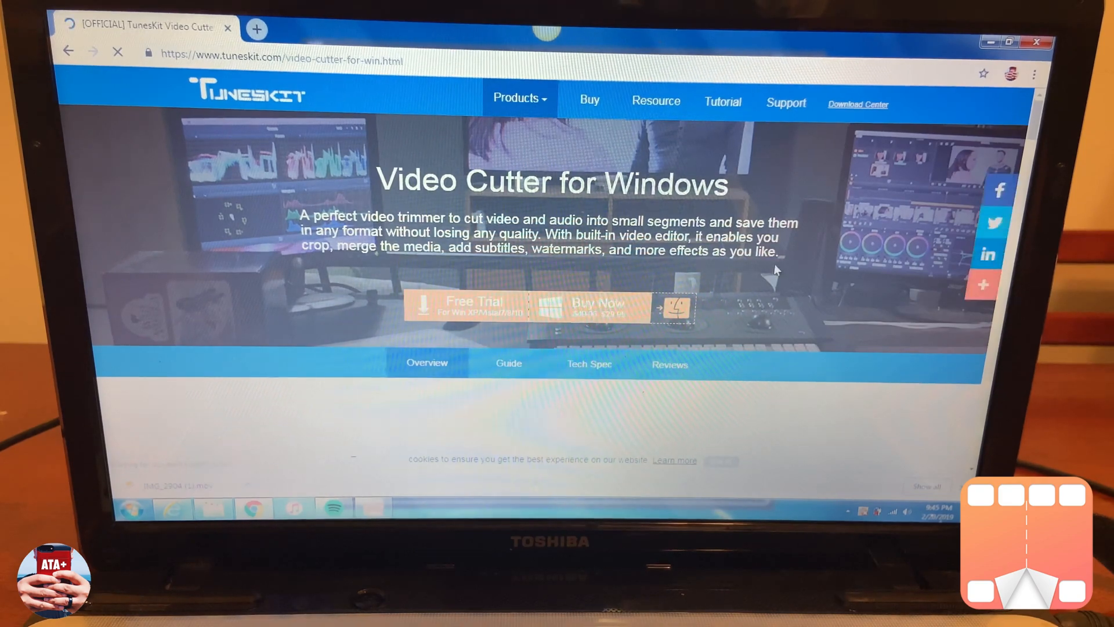
# Scroll down through the Video Cutter for Windows overview section
pyautogui.scroll(-3)
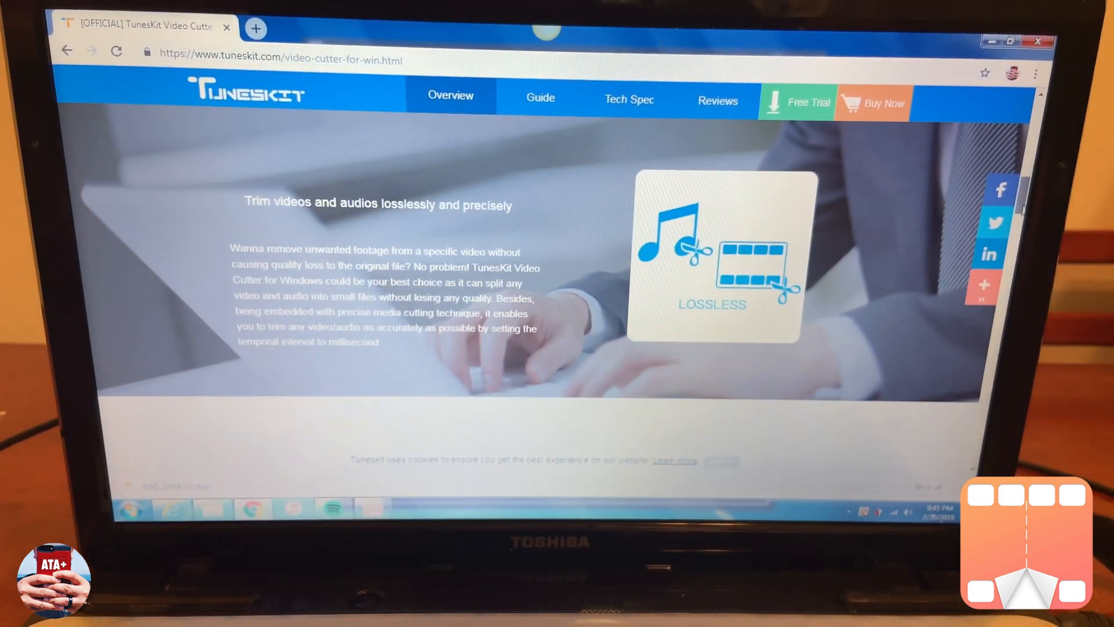
pyautogui.scroll(-3)
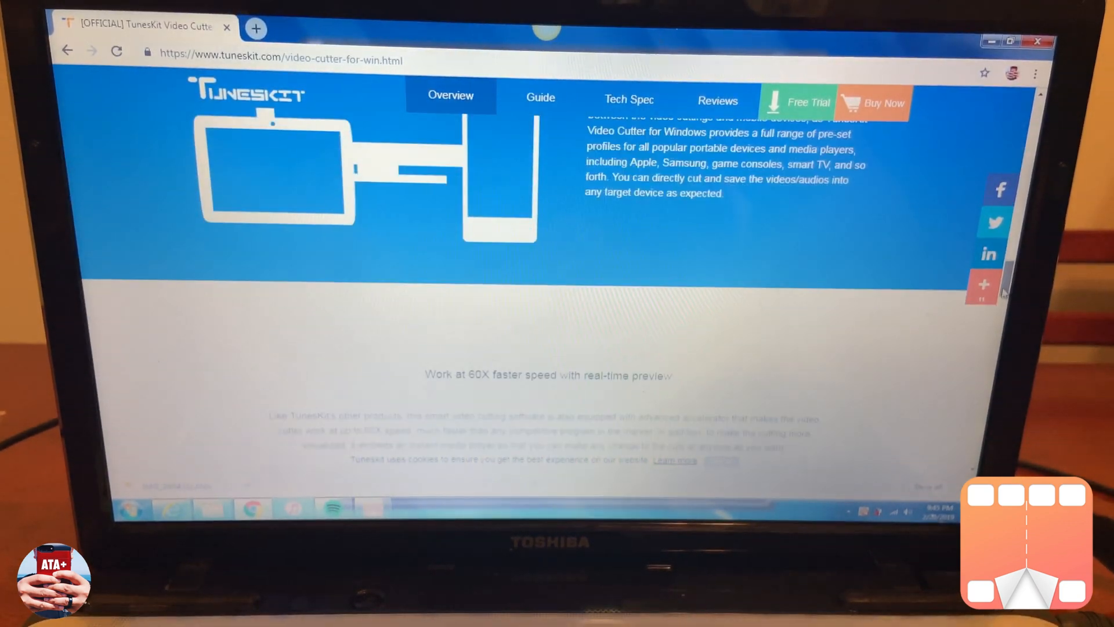
pyautogui.scroll(-3)
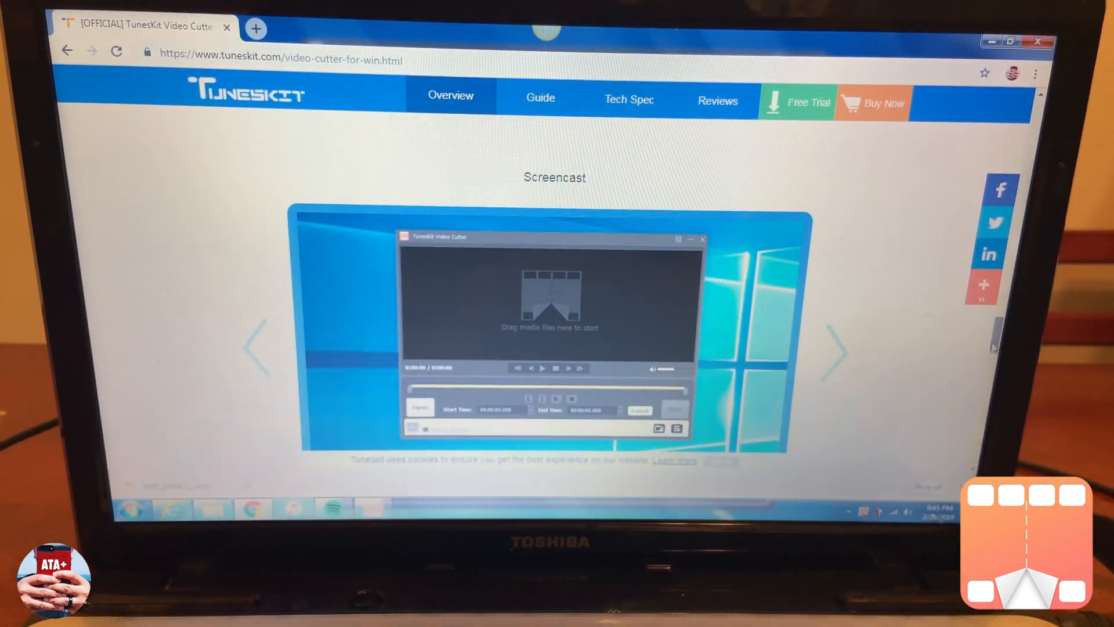
pyautogui.scroll(-3)
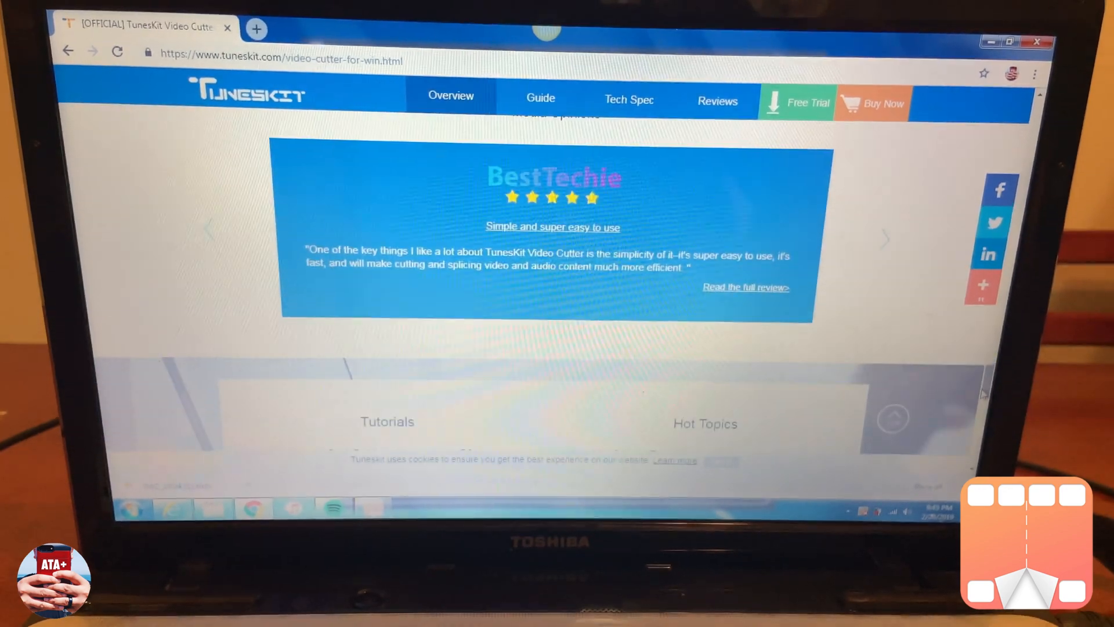
pyautogui.scroll(-3)
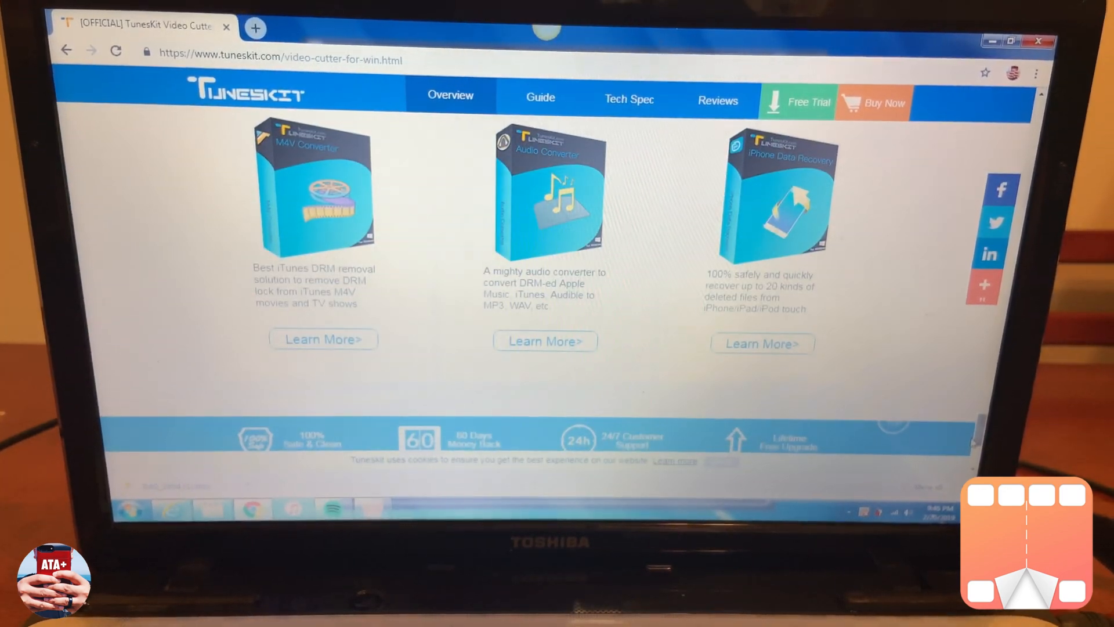
pyautogui.scroll(-3)
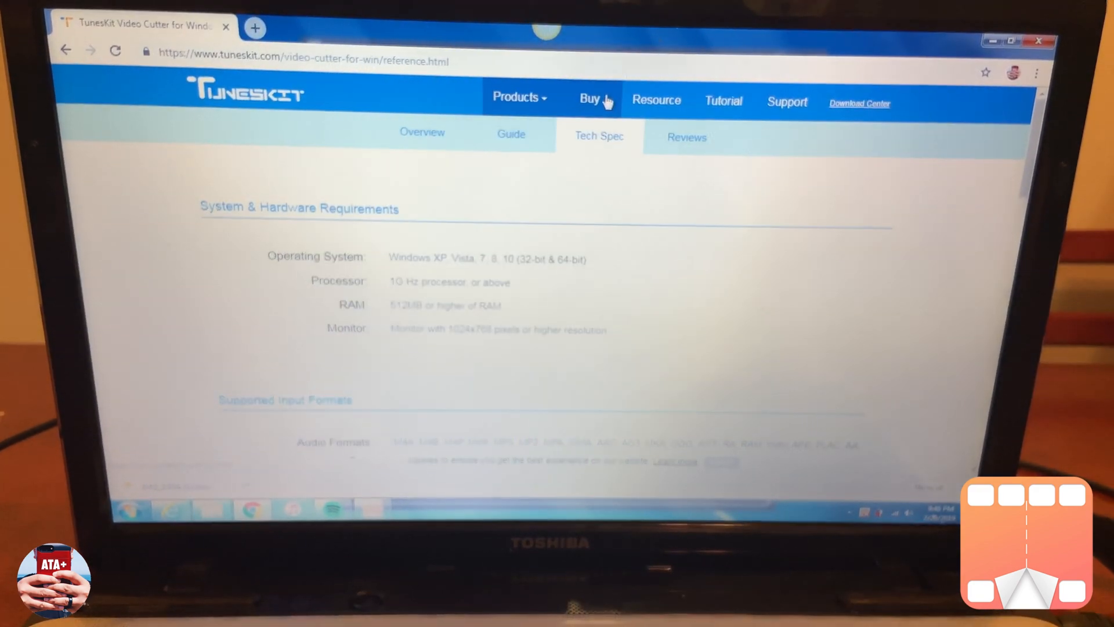
# Bring up the Buy page and reveal the Video Cutter listing priced at $29.95
pyautogui.click(589, 100)
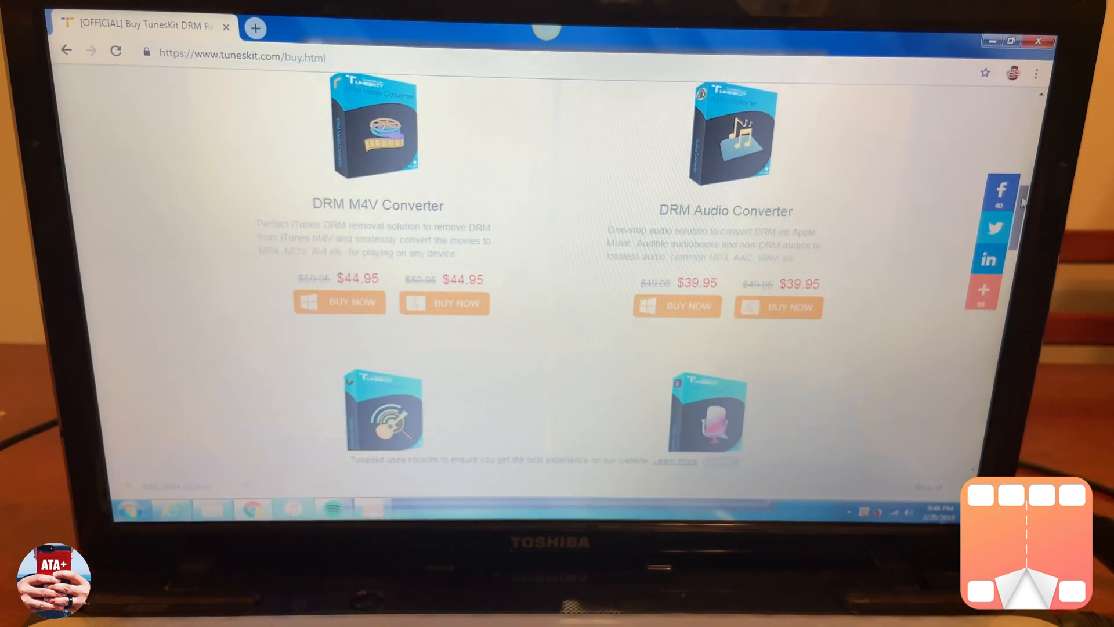
pyautogui.scroll(-3)
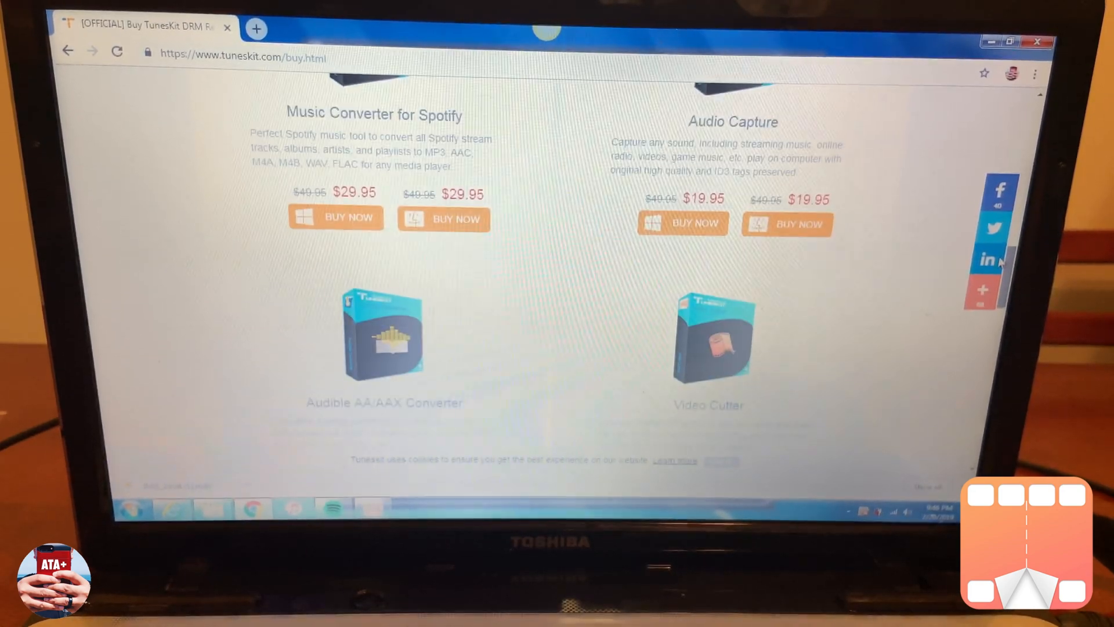
pyautogui.scroll(-3)
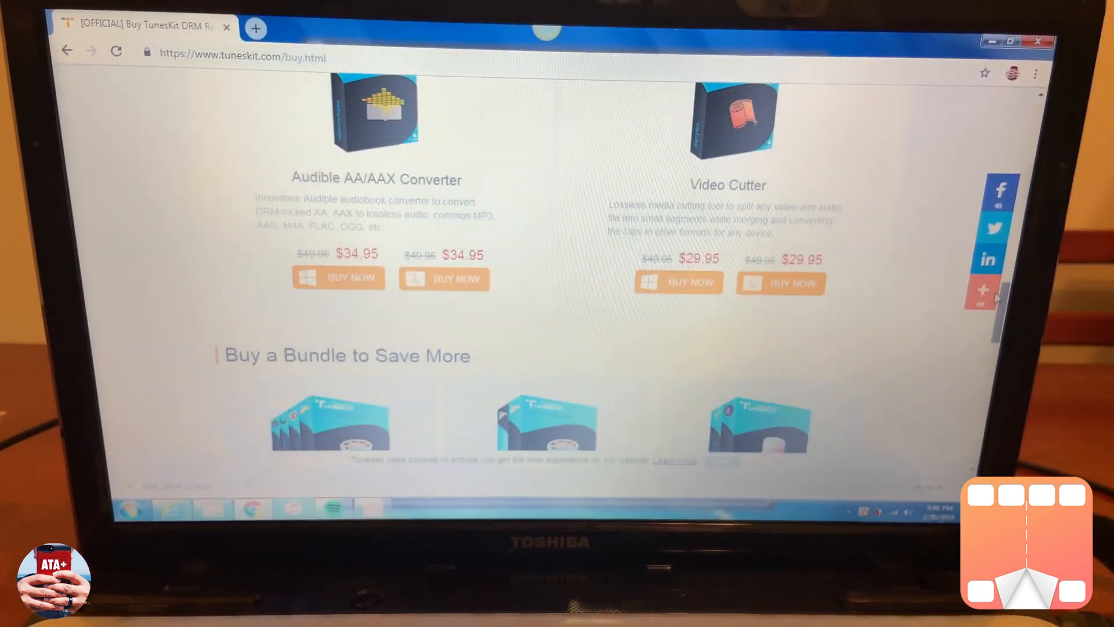
pyautogui.scroll(-3)
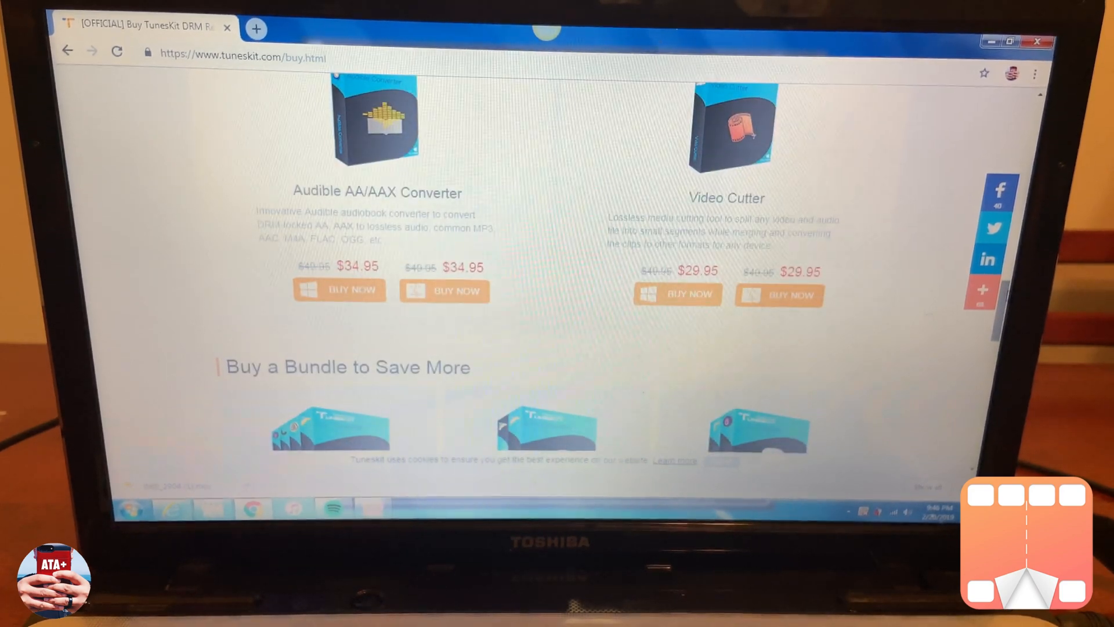